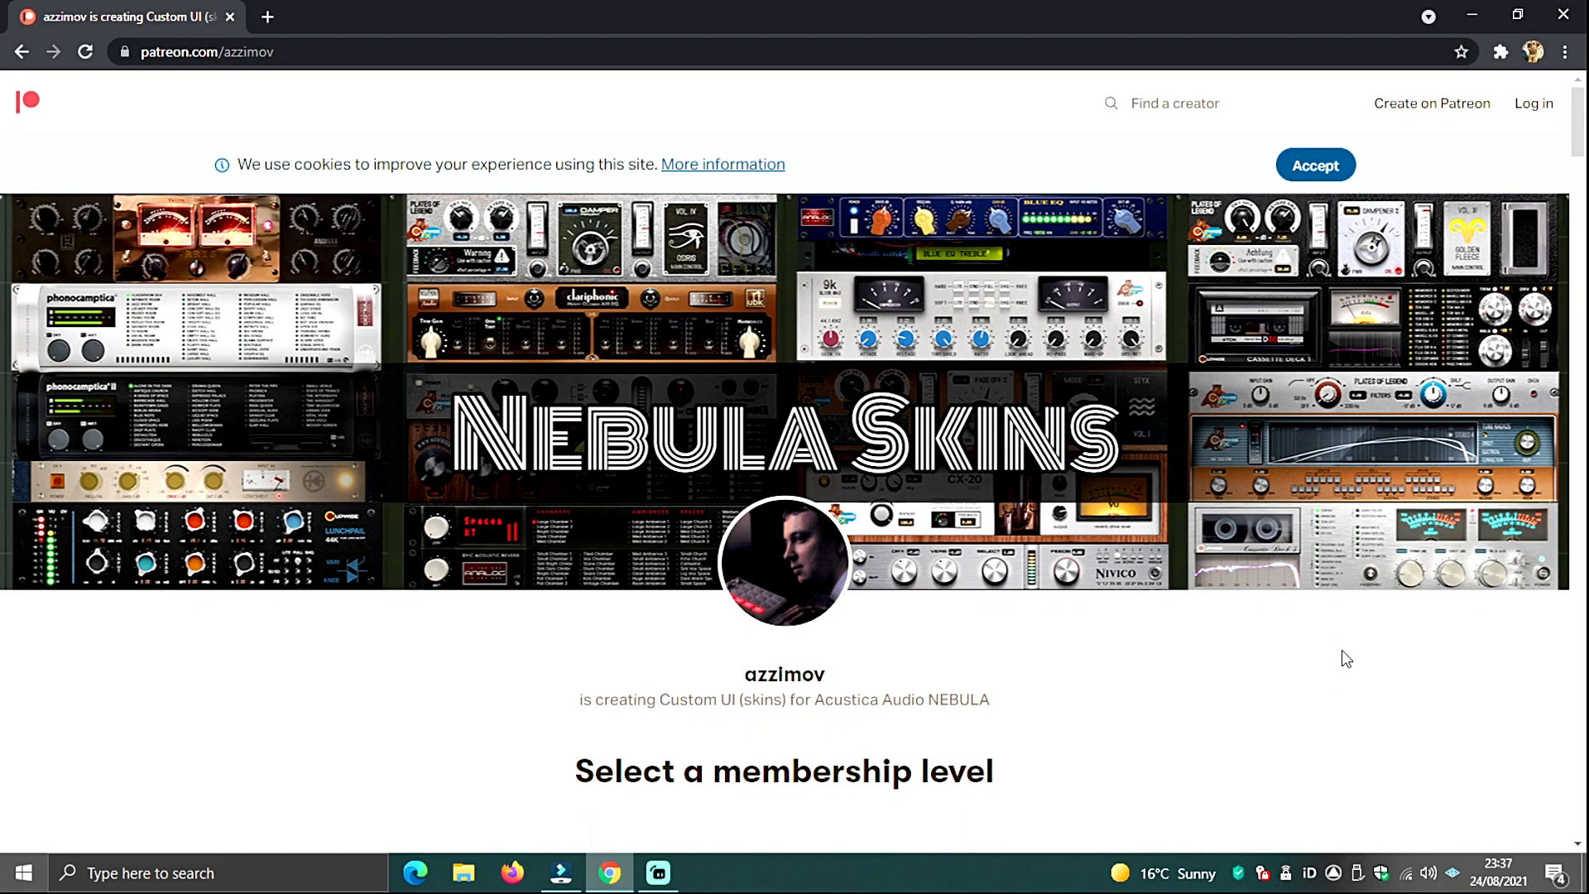
- Scroll the Nebula Skins Patreon page past membership tiers and About to recent skin posts
{"action": "scroll", "scroll_direction": "down", "scroll_amount": 3}
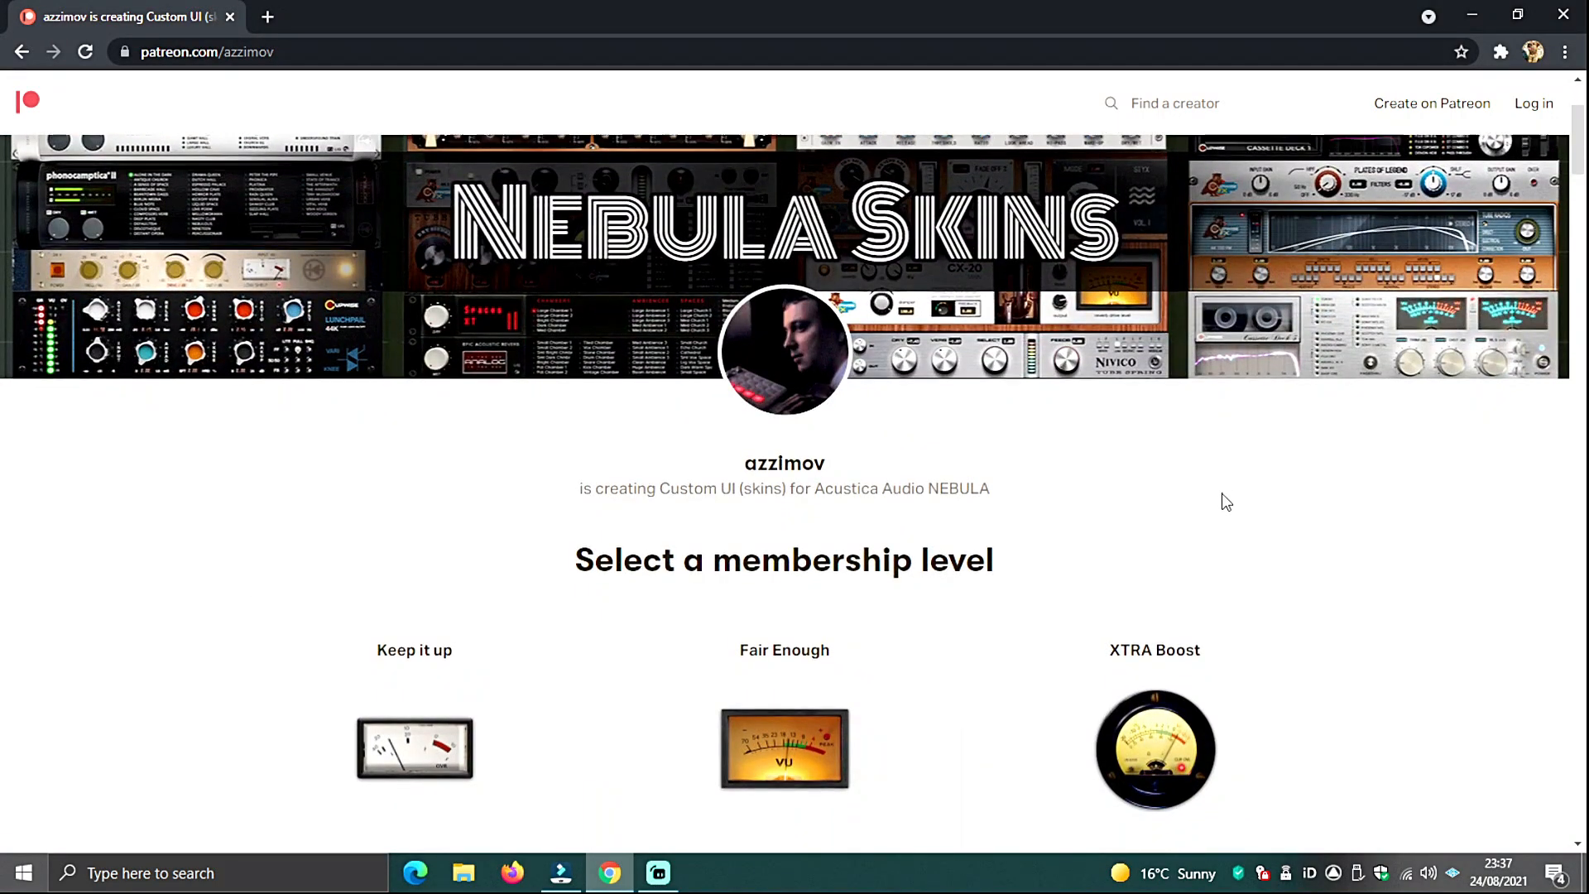
{"action": "scroll", "scroll_direction": "down", "scroll_amount": 3}
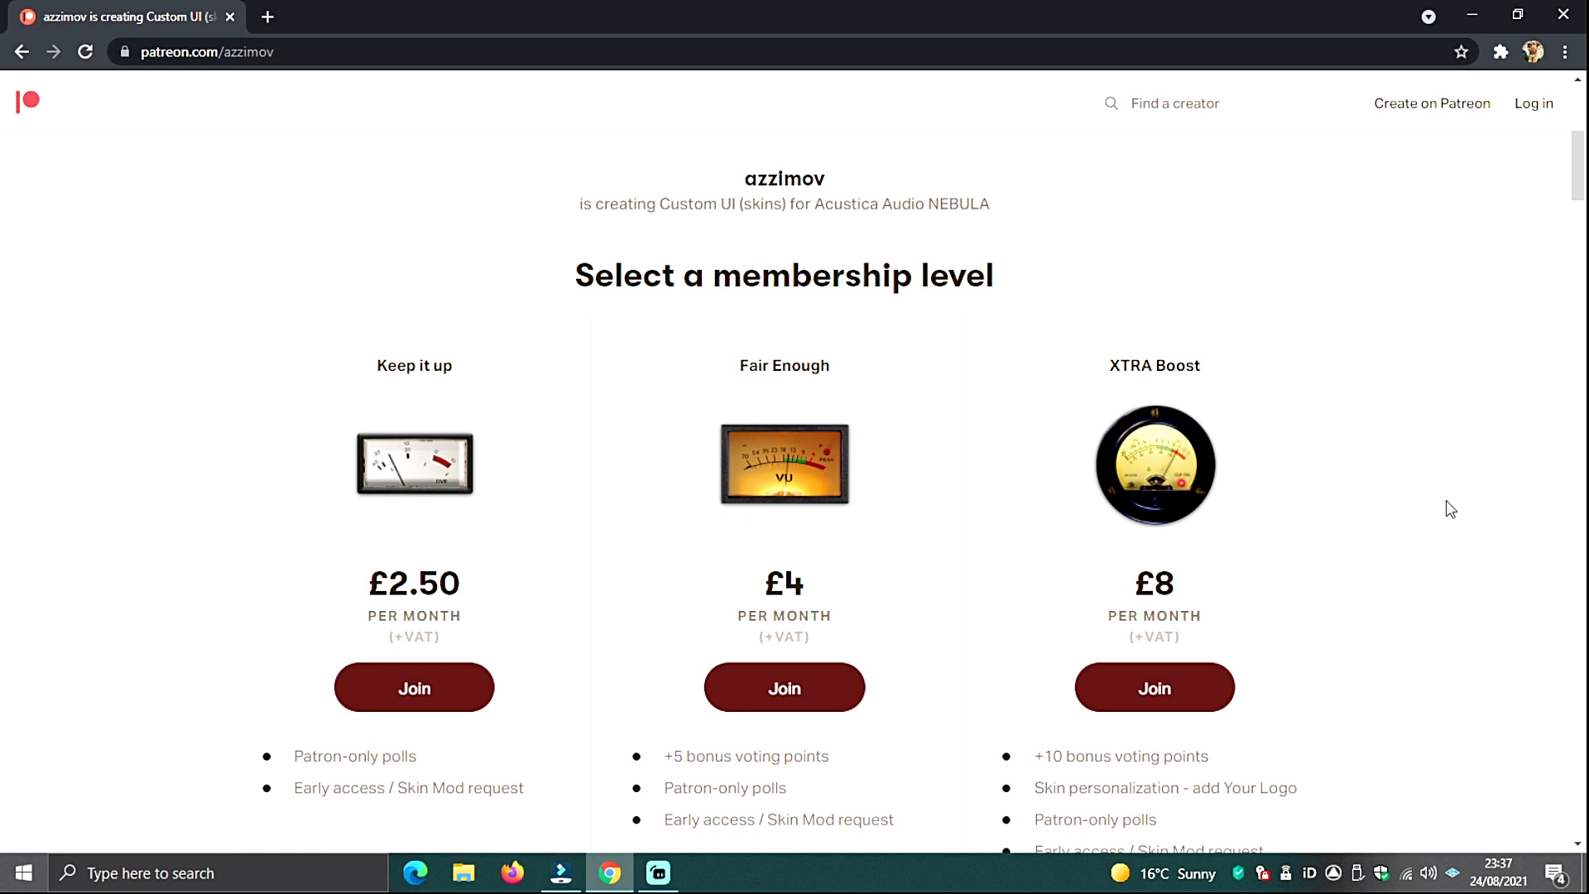
{"action": "scroll", "scroll_direction": "down", "scroll_amount": 3}
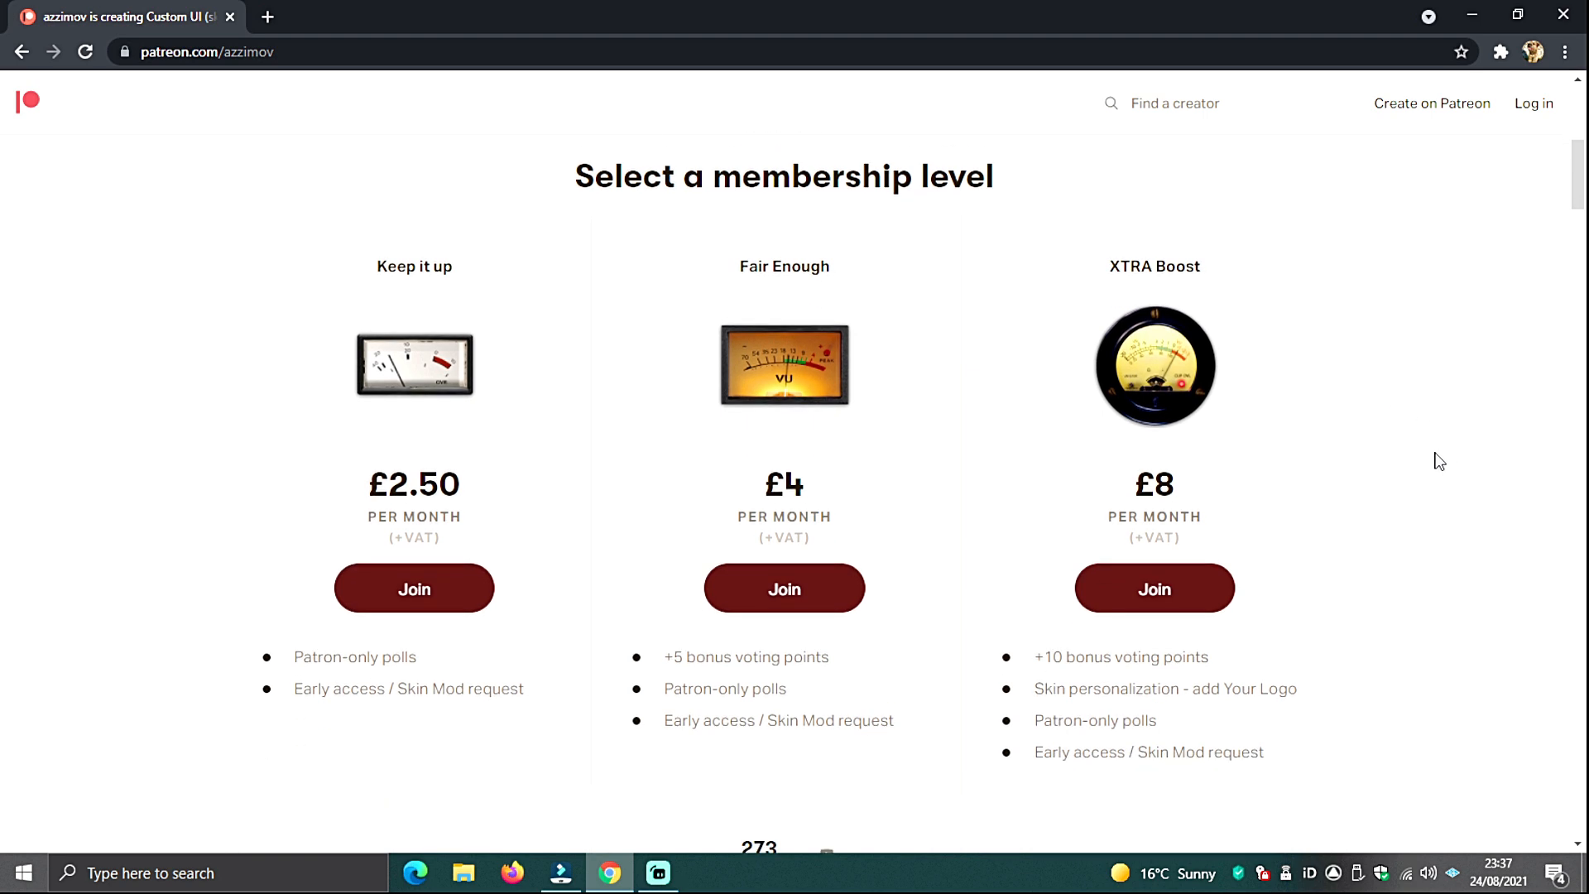
{"action": "scroll", "scroll_direction": "down", "scroll_amount": 3}
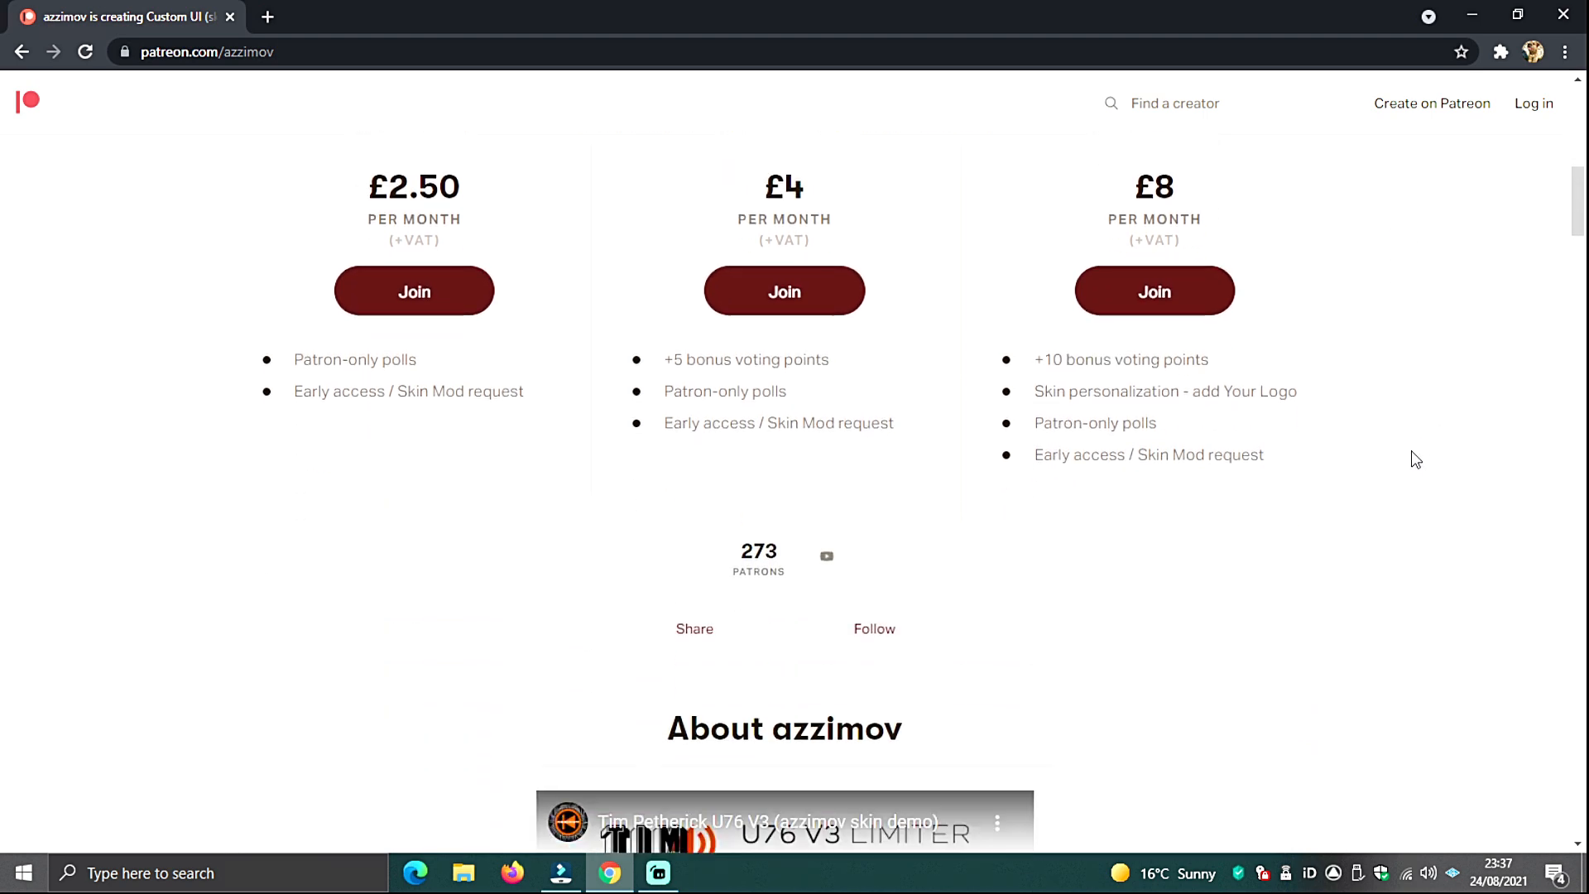
{"action": "scroll", "scroll_direction": "down", "scroll_amount": 3}
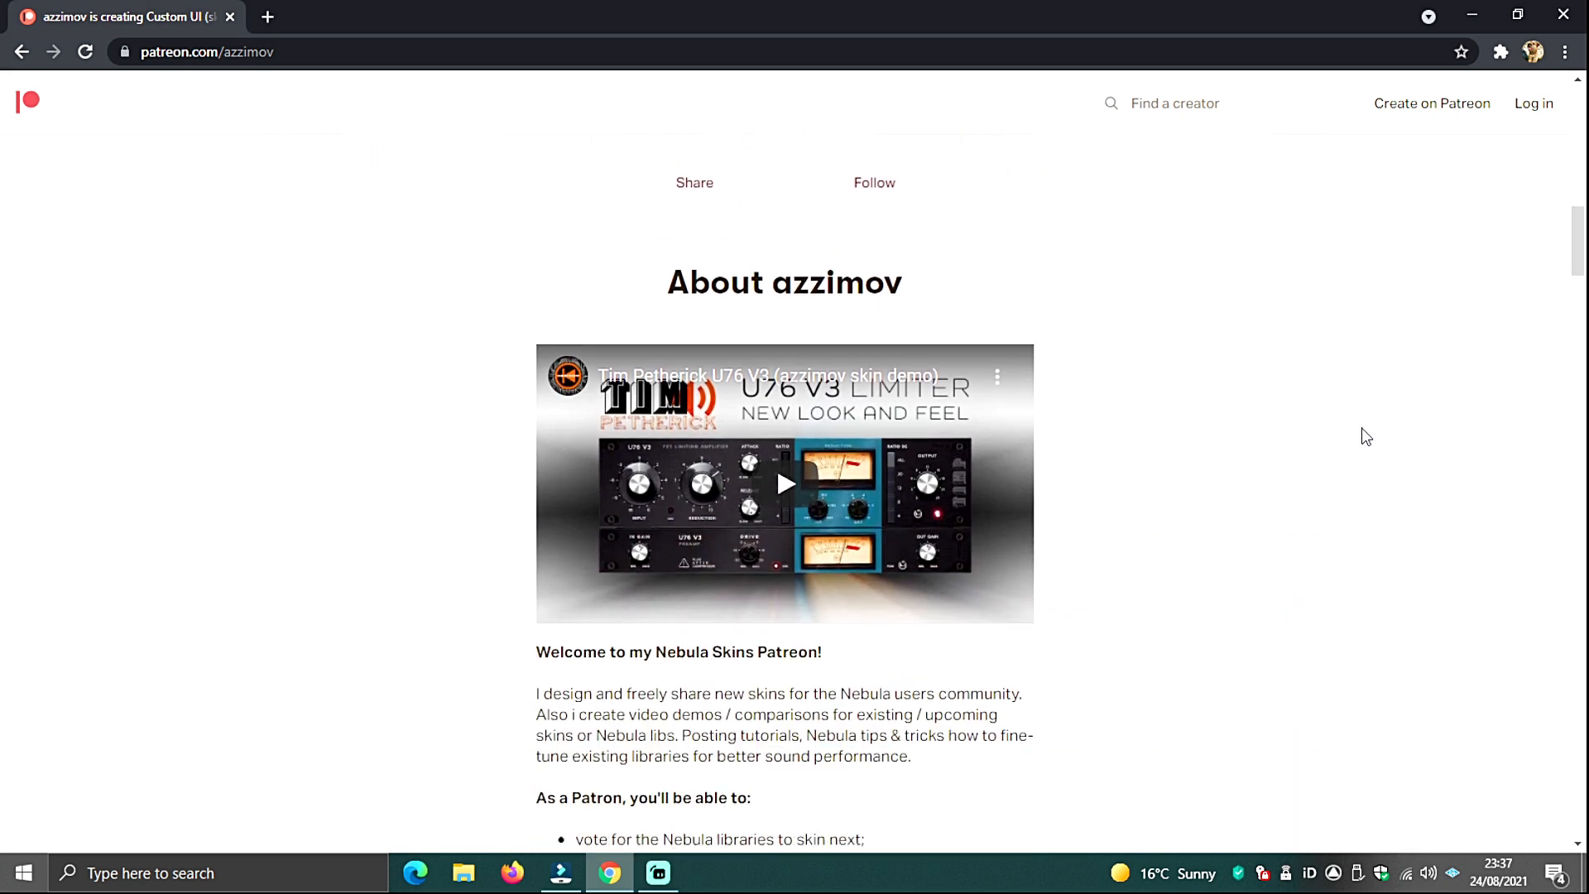
{"action": "scroll", "scroll_direction": "down", "scroll_amount": 3}
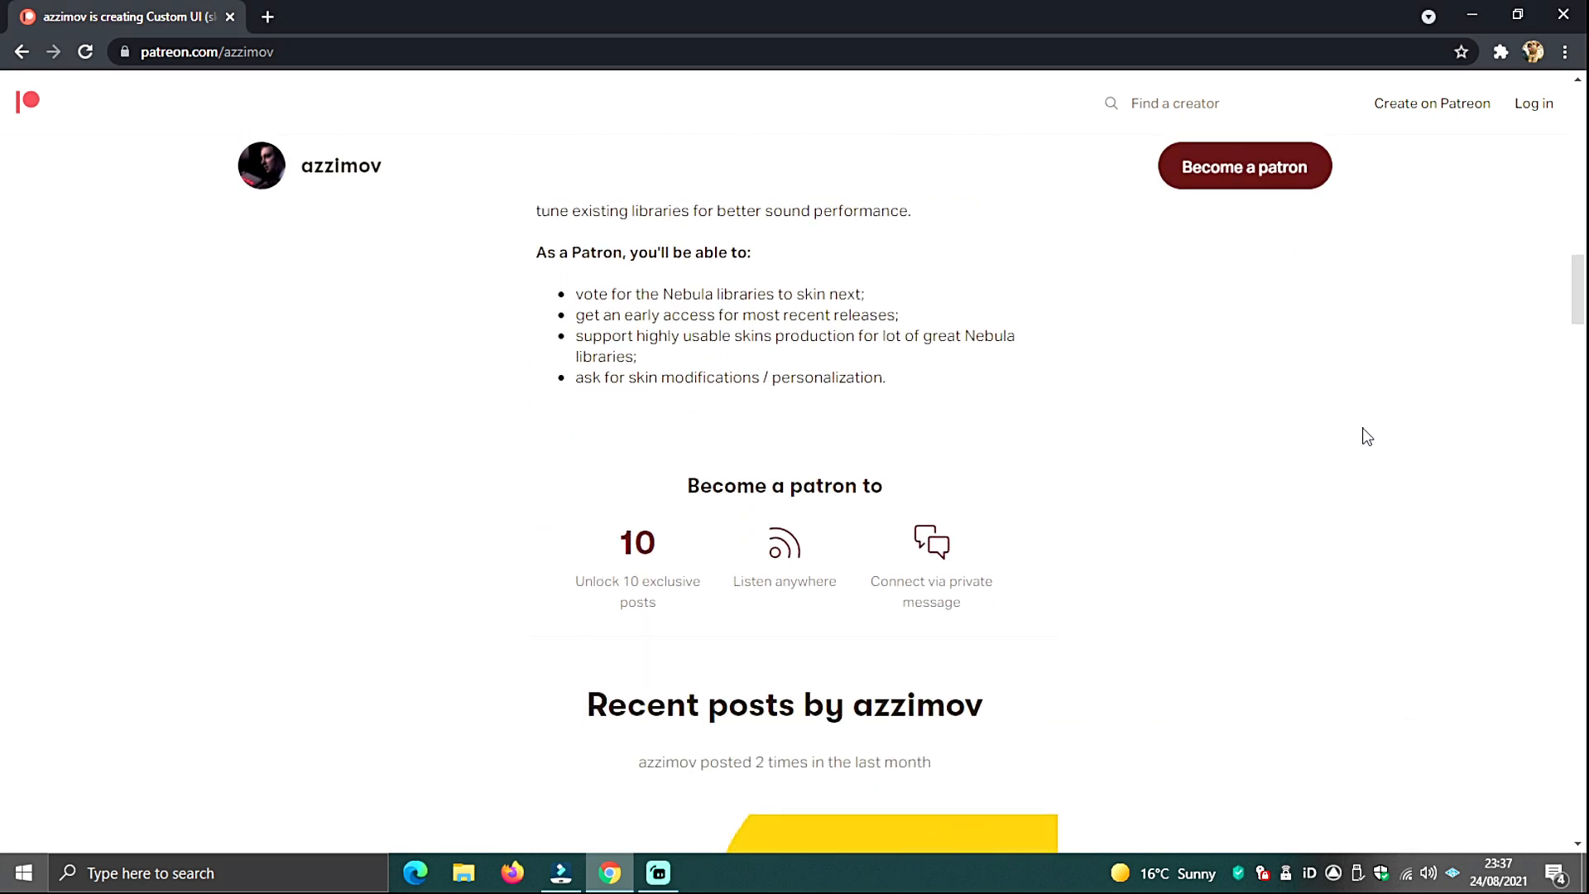
{"action": "scroll", "scroll_direction": "down", "scroll_amount": 3}
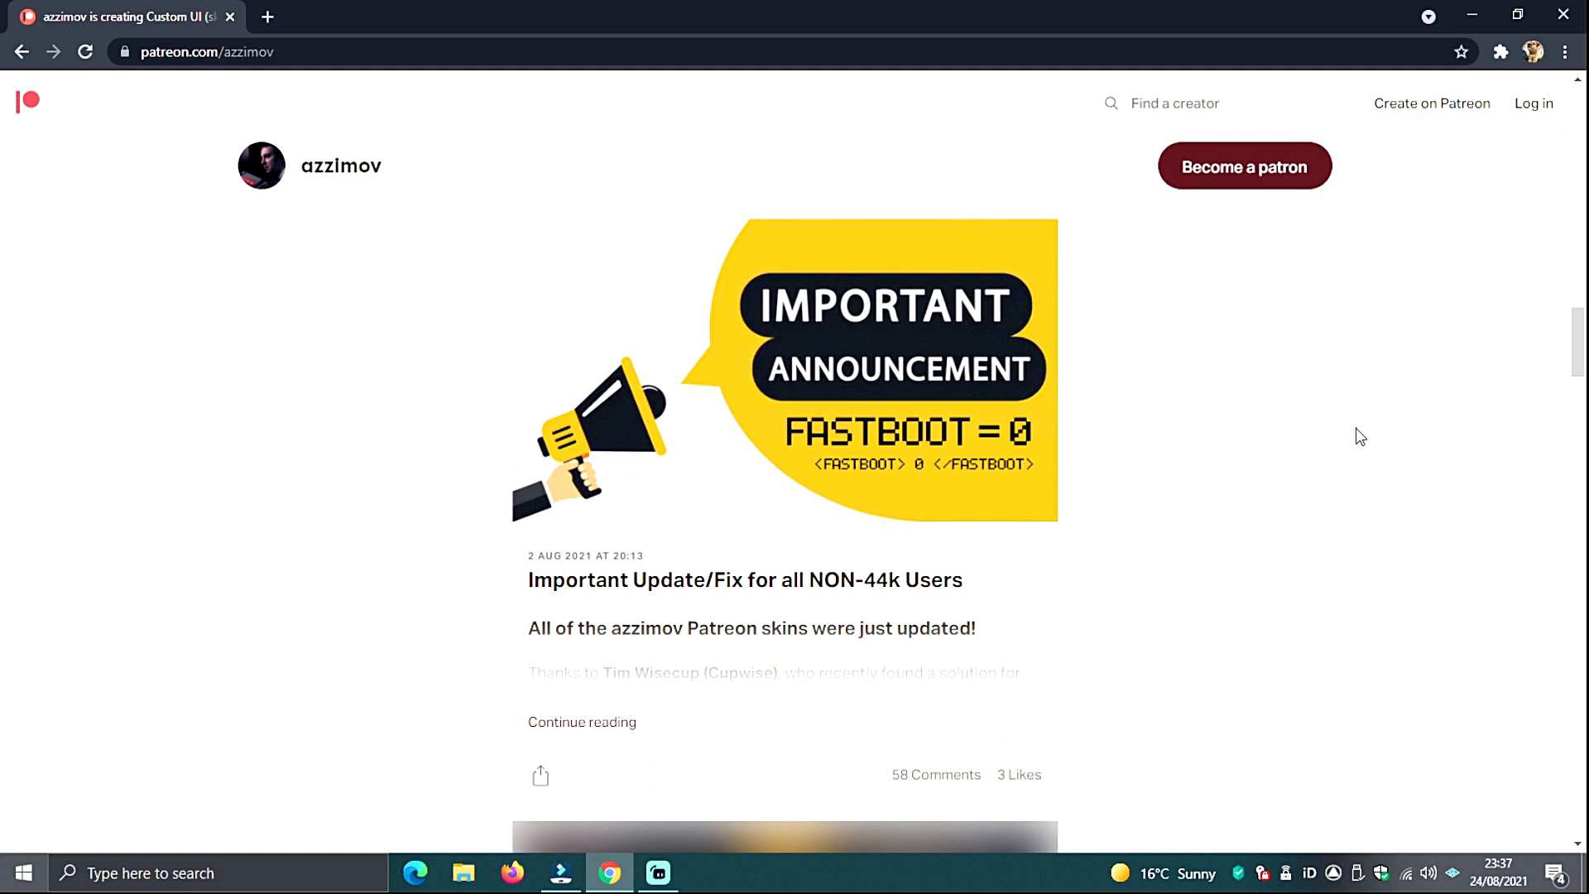
{"action": "scroll", "scroll_direction": "down", "scroll_amount": 3}
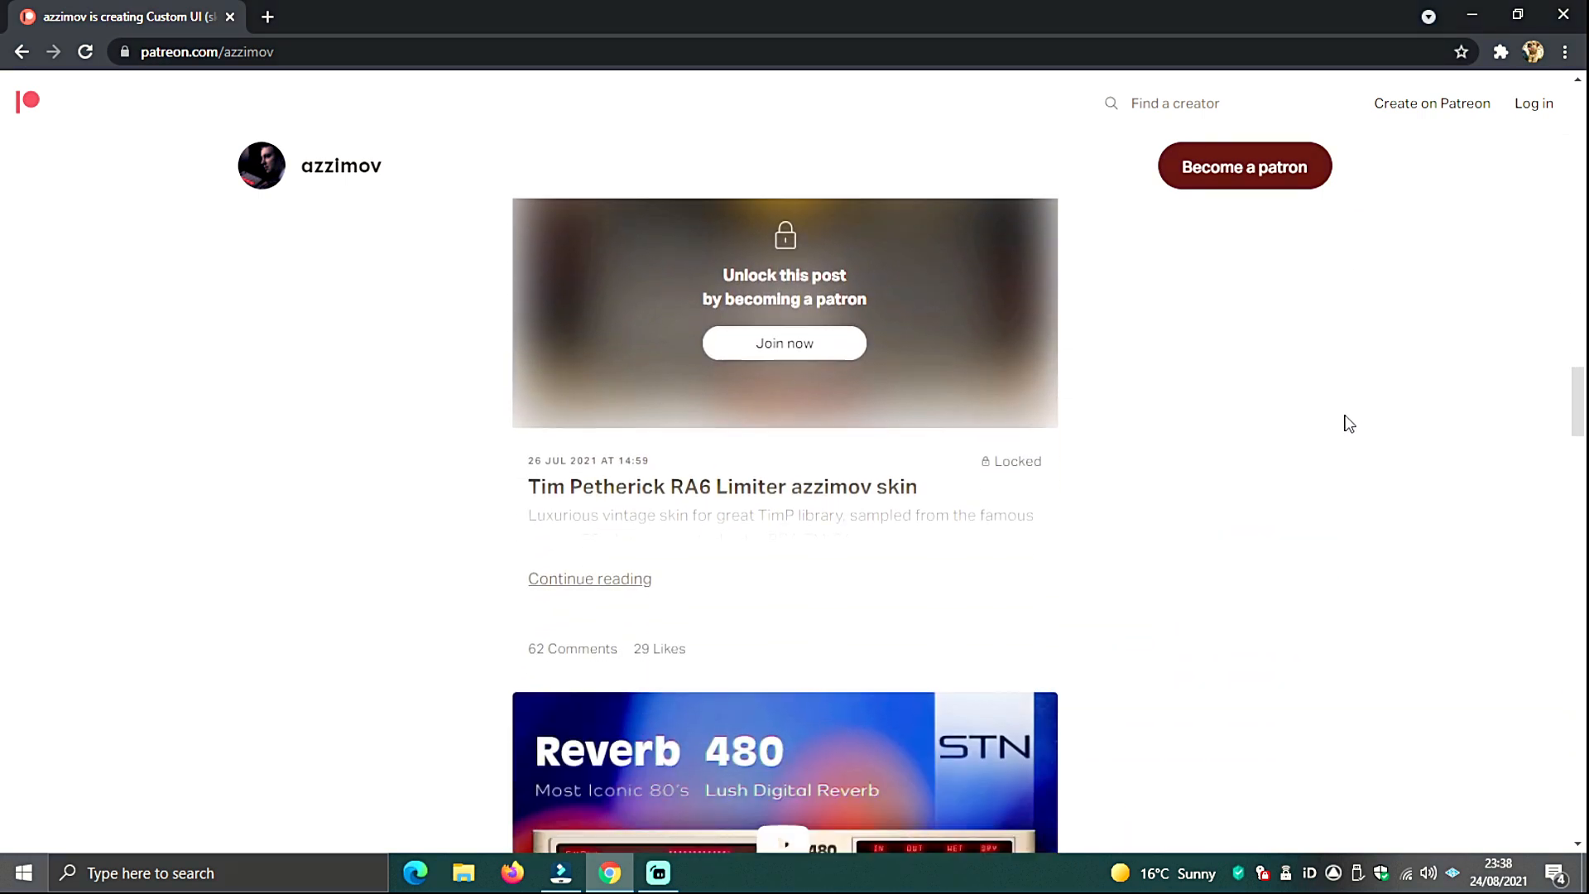
{"action": "scroll", "scroll_direction": "down", "scroll_amount": 3}
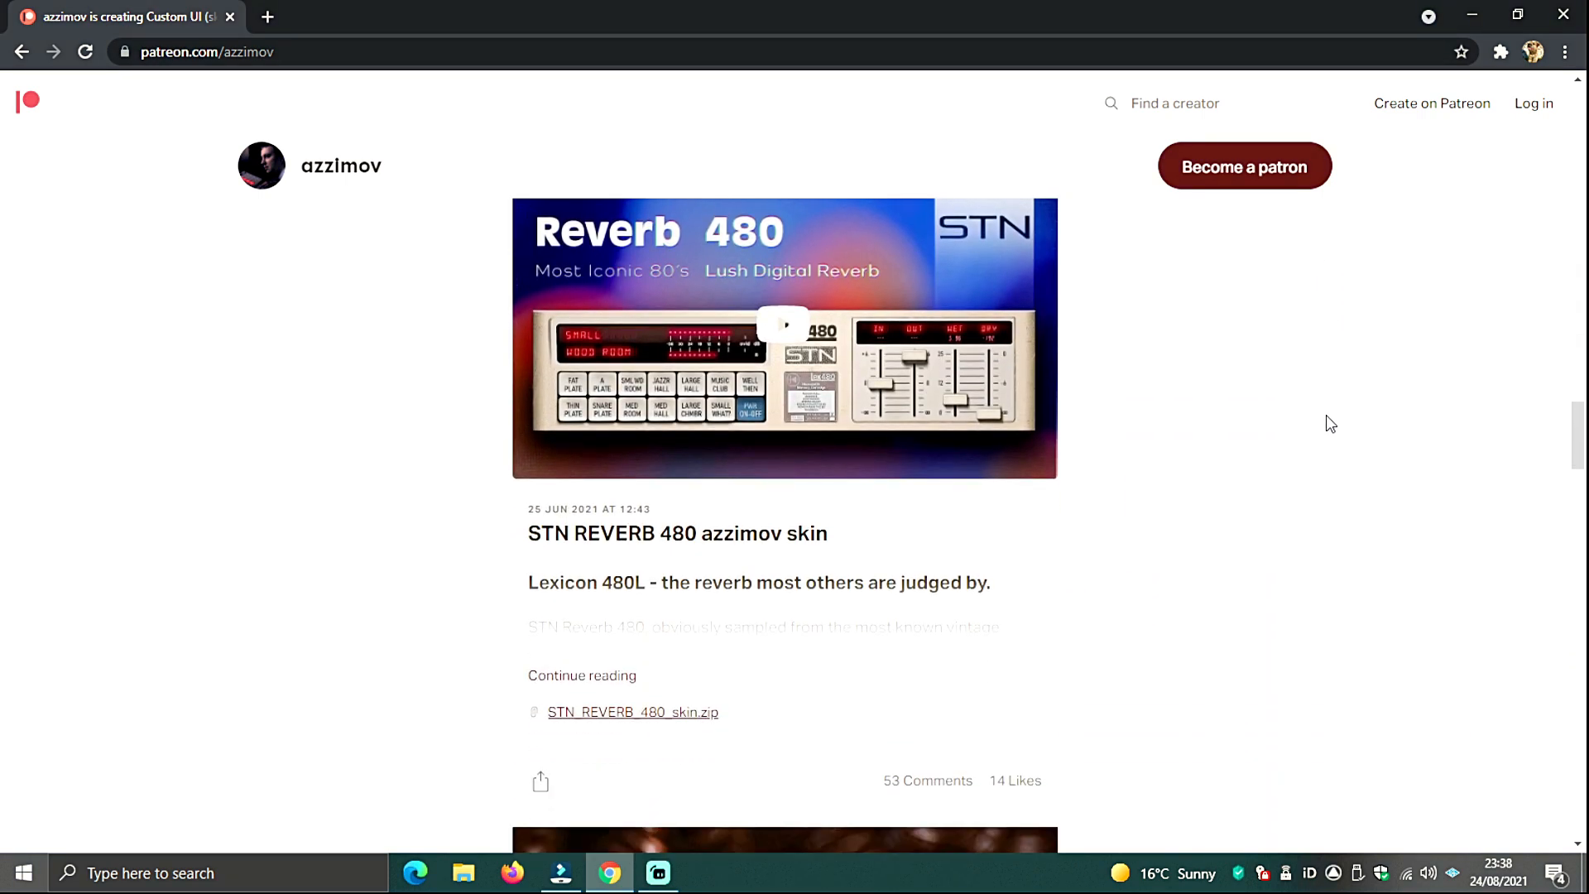
{"action": "scroll", "scroll_direction": "down", "scroll_amount": 3}
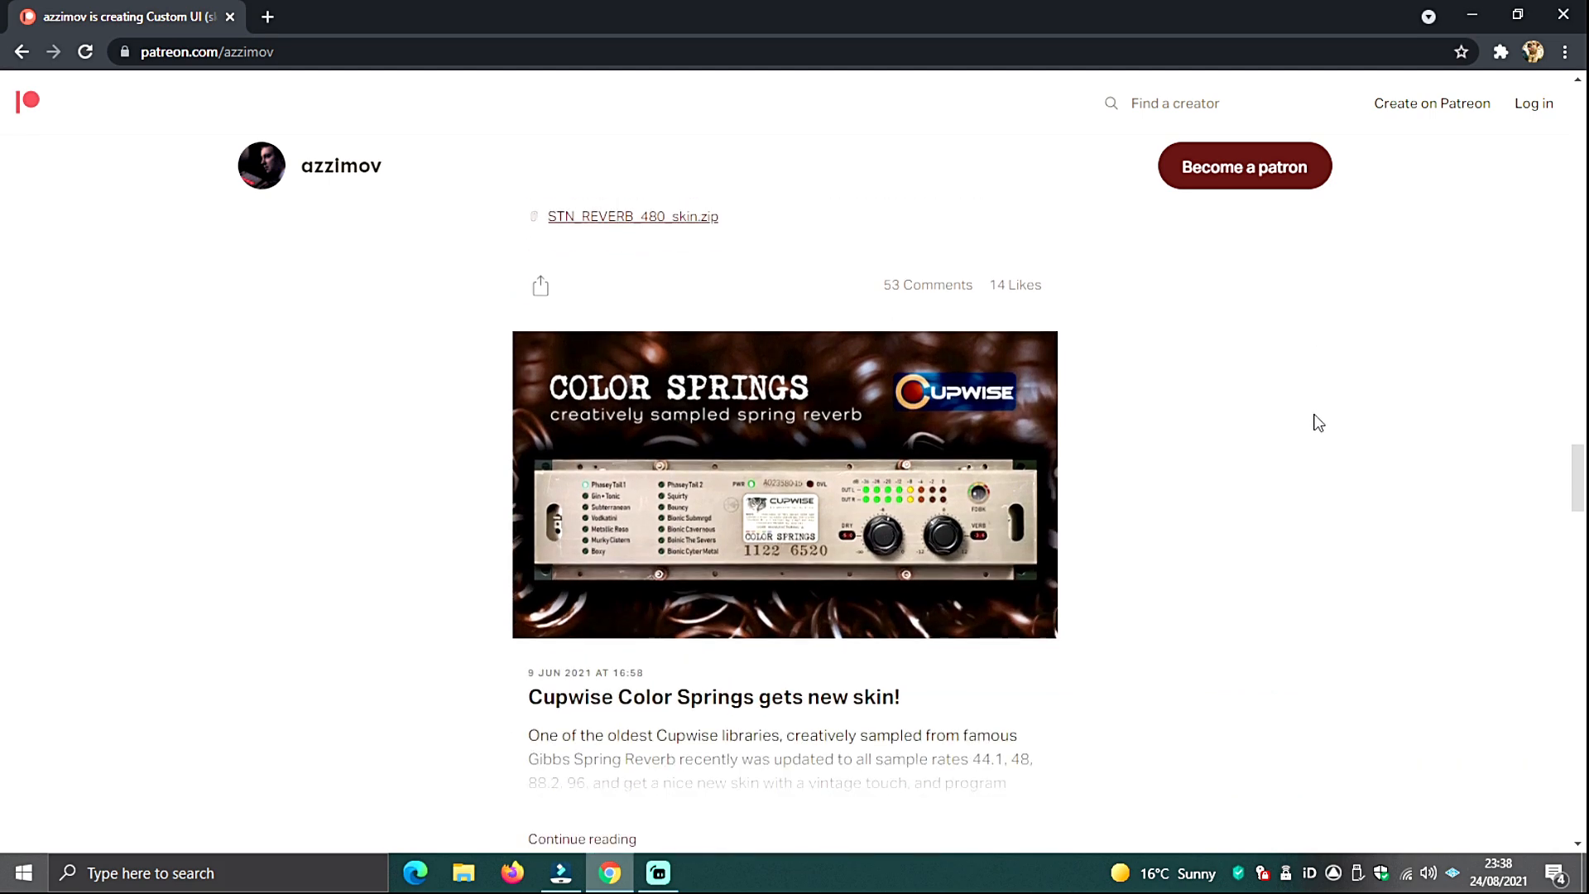
{"action": "scroll", "scroll_direction": "down", "scroll_amount": 3}
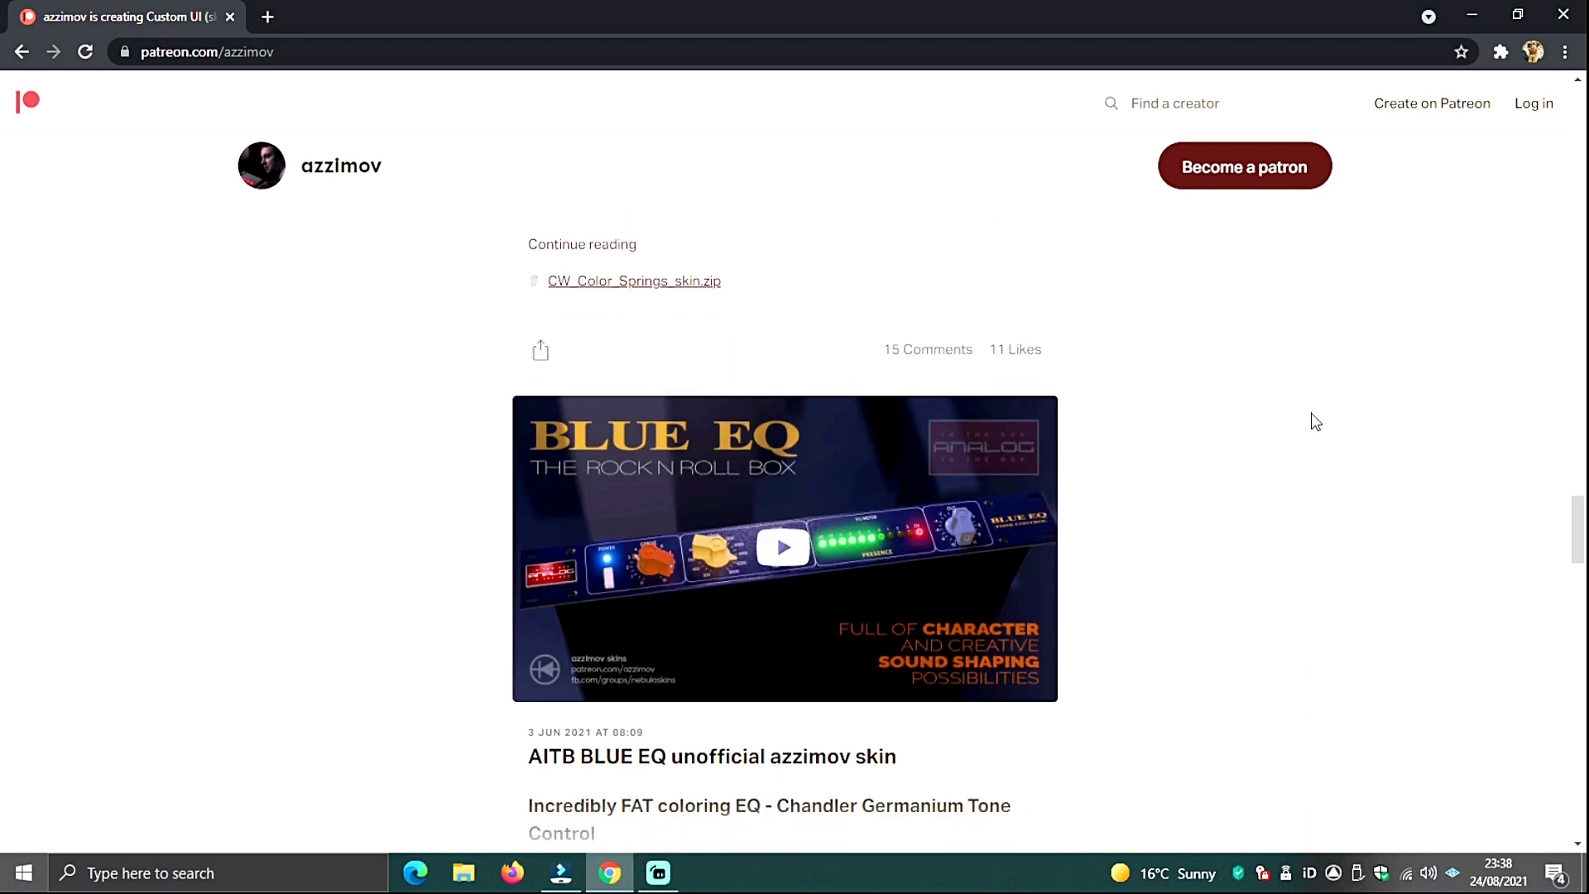
{"action": "scroll", "scroll_direction": "down", "scroll_amount": 3}
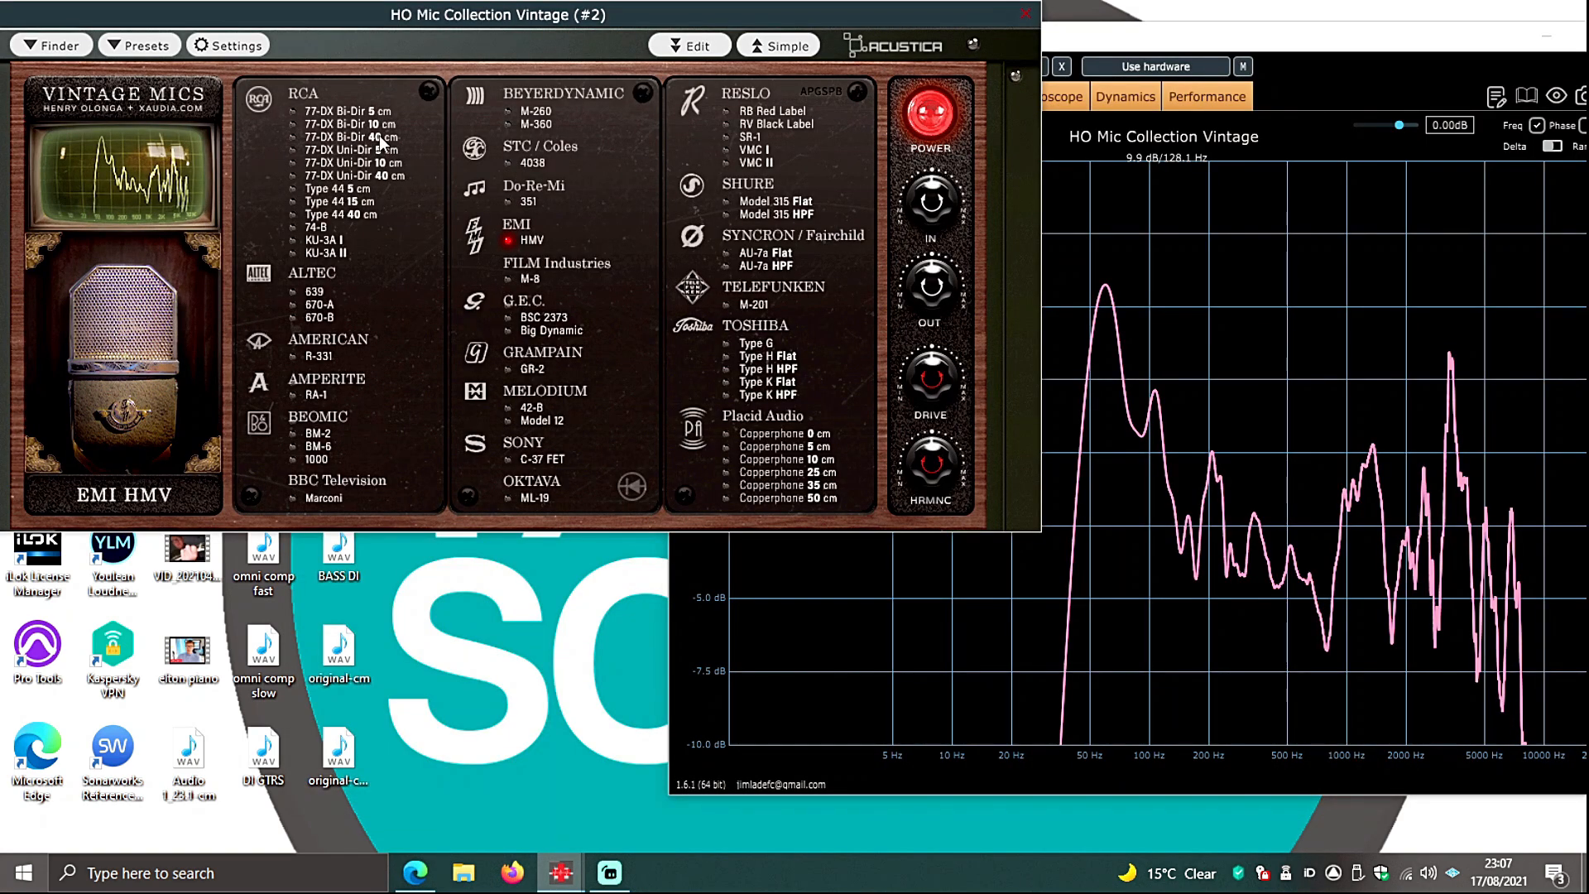
- Audition RCA 77-DX, RCA Type 44, Altec 639, Beyerdynamic M-360, ending on Telefunken M-201
{"action": "left_click", "coordinate": [929, 112]}
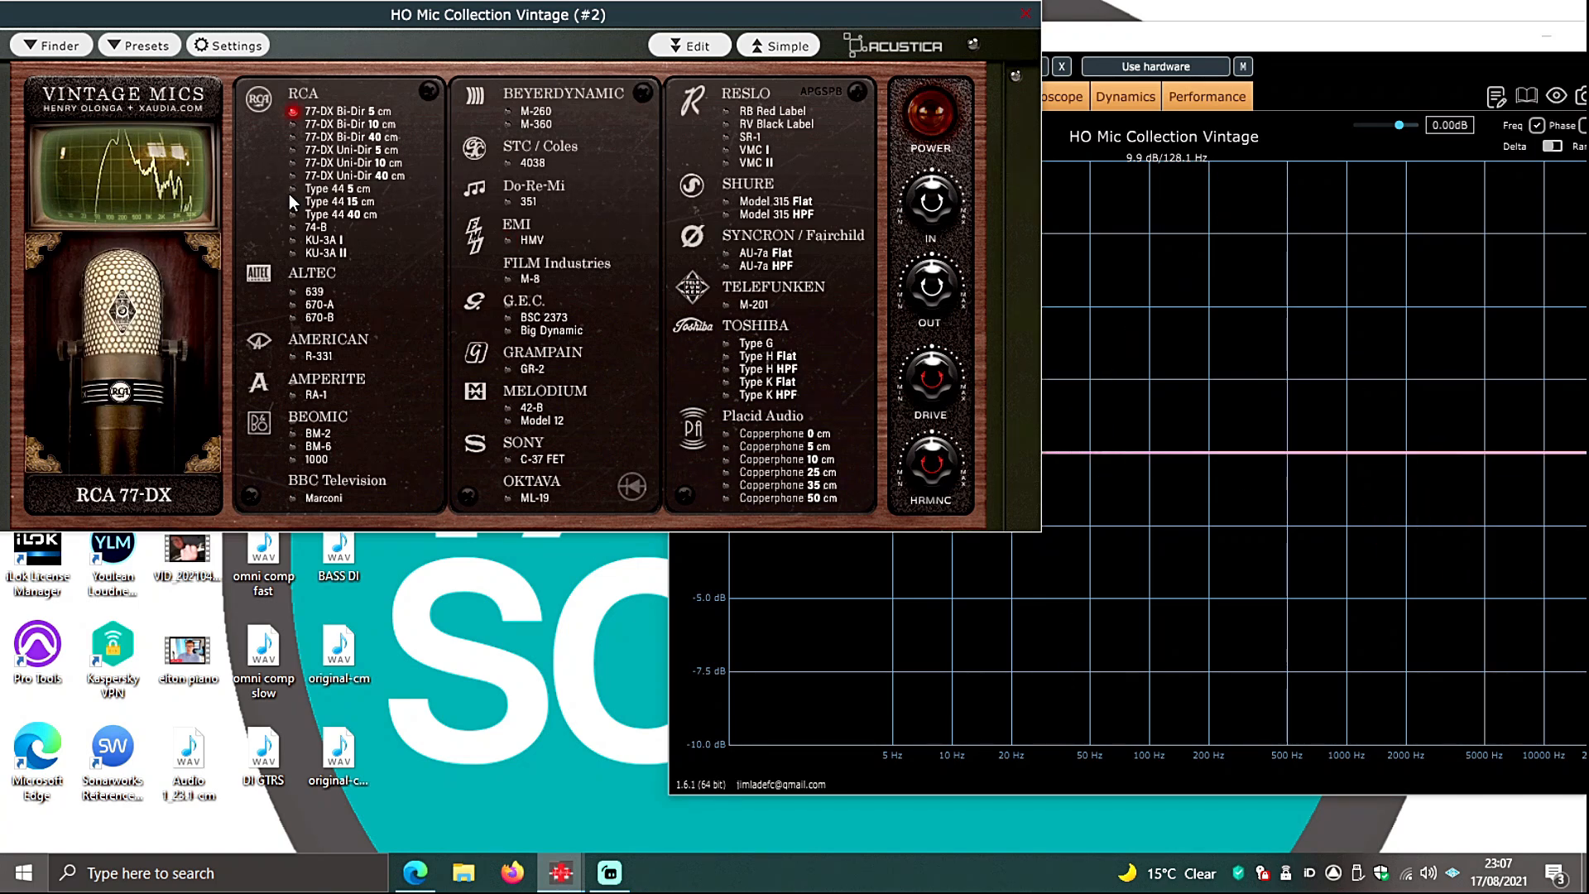
{"action": "left_click", "coordinate": [325, 191]}
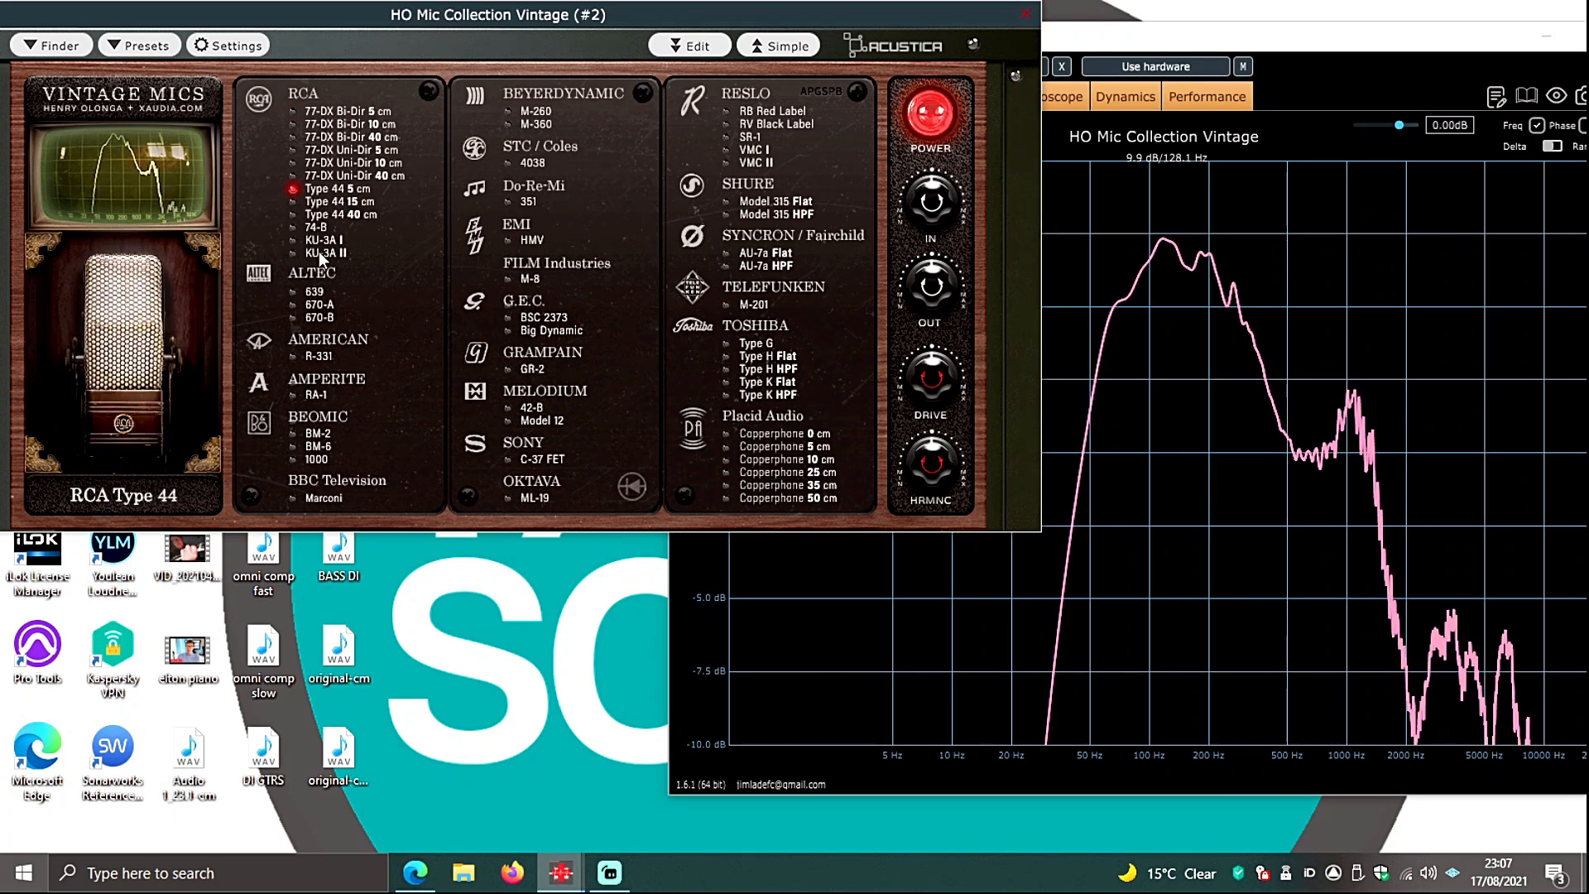
{"action": "left_click", "coordinate": [311, 291]}
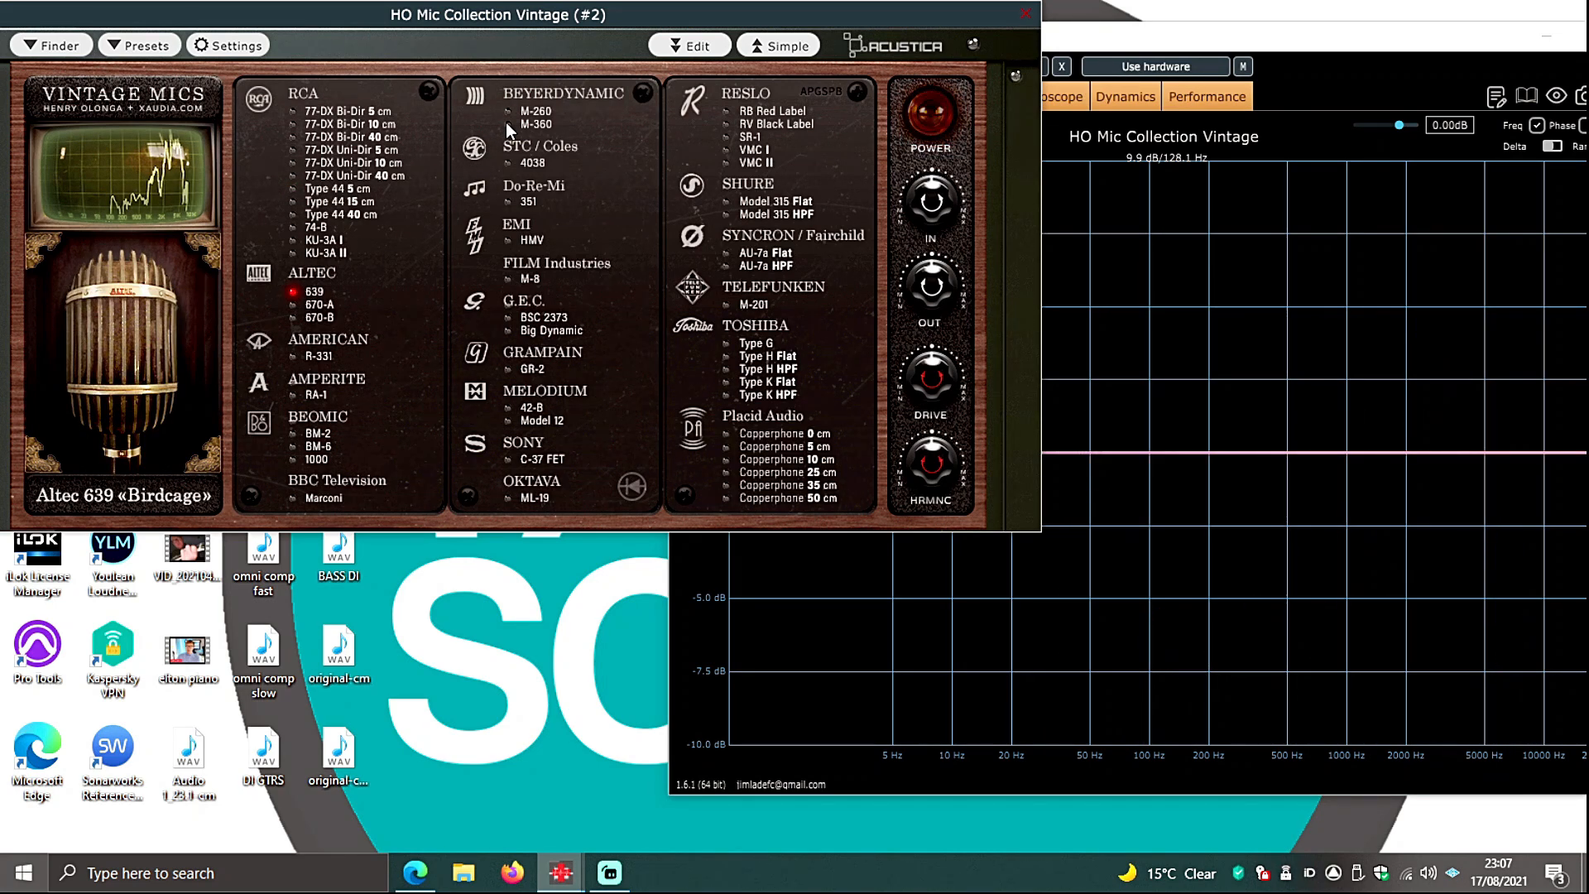
{"action": "left_click", "coordinate": [530, 123]}
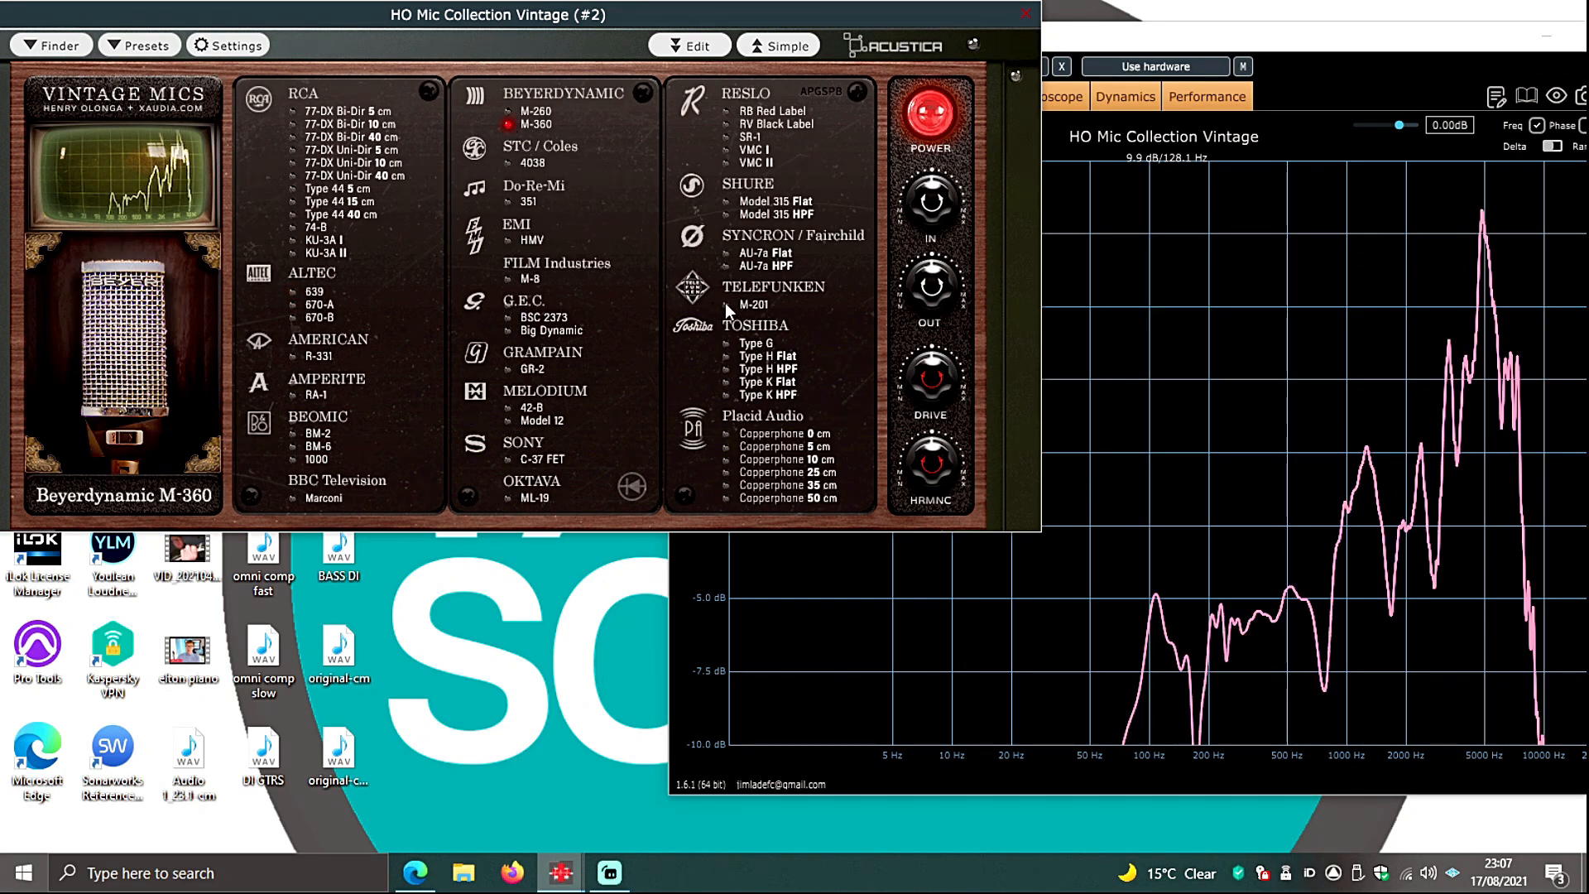
{"action": "left_click", "coordinate": [750, 304]}
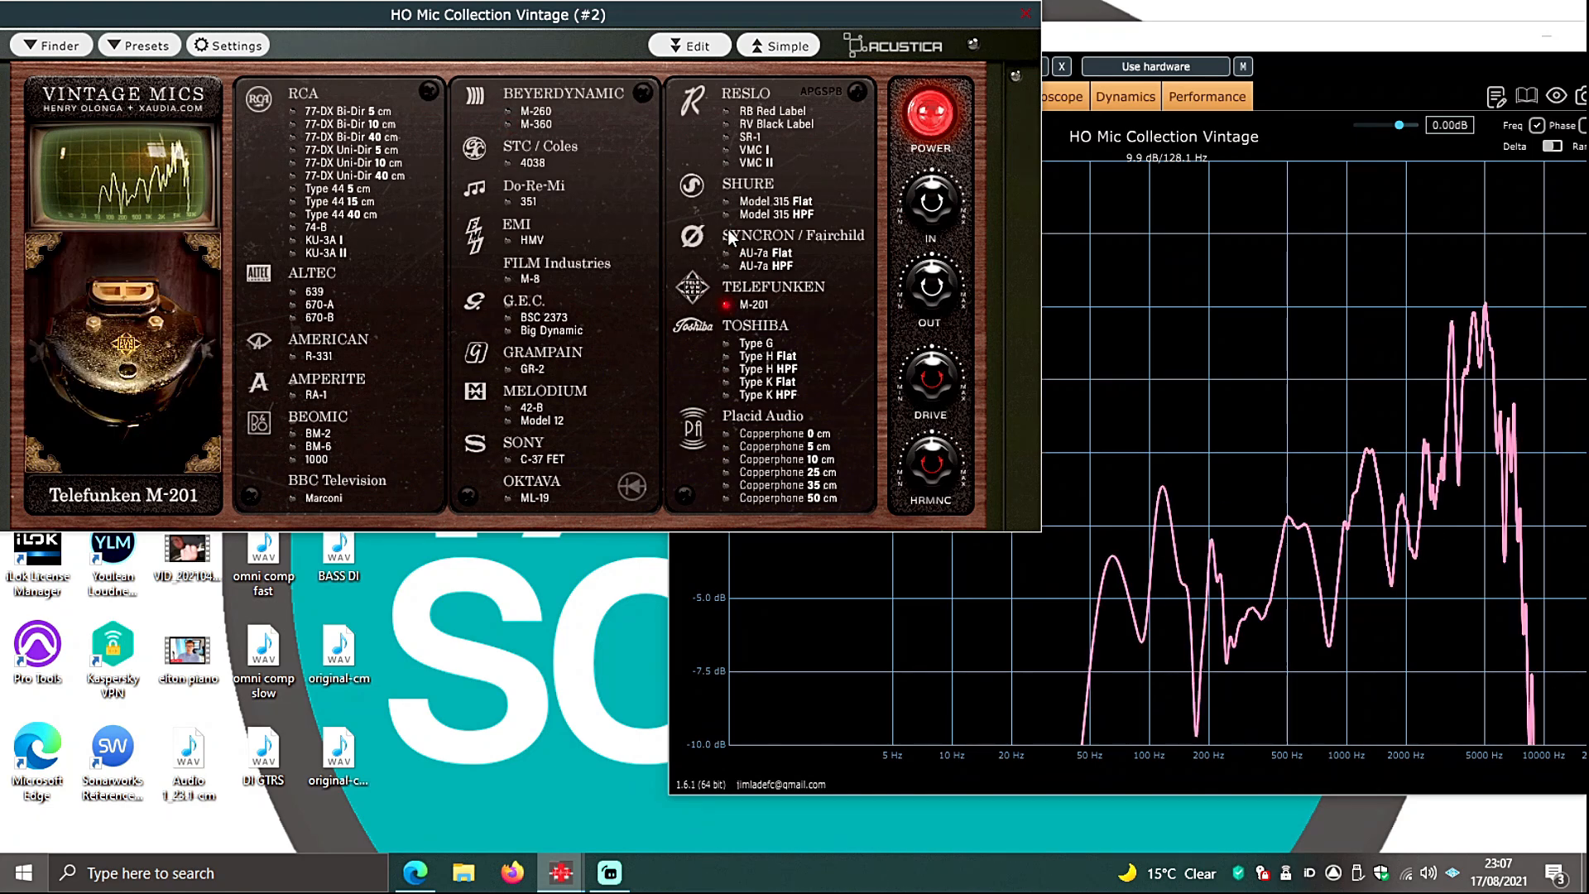
{"action": "left_click", "coordinate": [775, 201]}
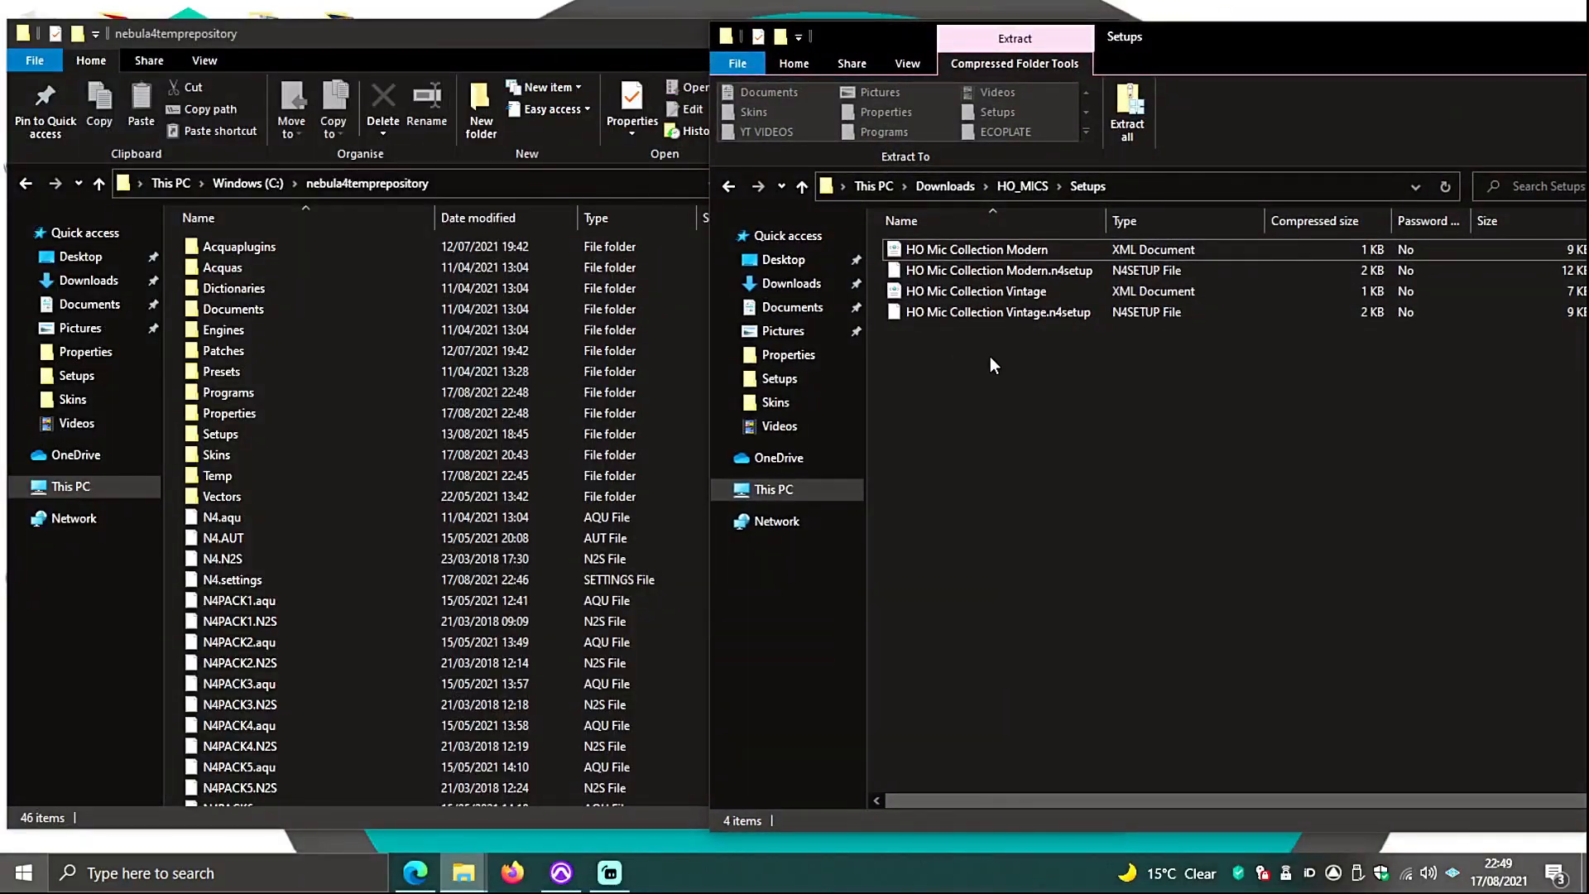
- Copy the four HO_MICS setup files into nebula4temprepository's Setups folder, then open HO_MICS Skins
{"action": "left_click_drag", "start_coordinate": [993, 284], "coordinate": [304, 434]}
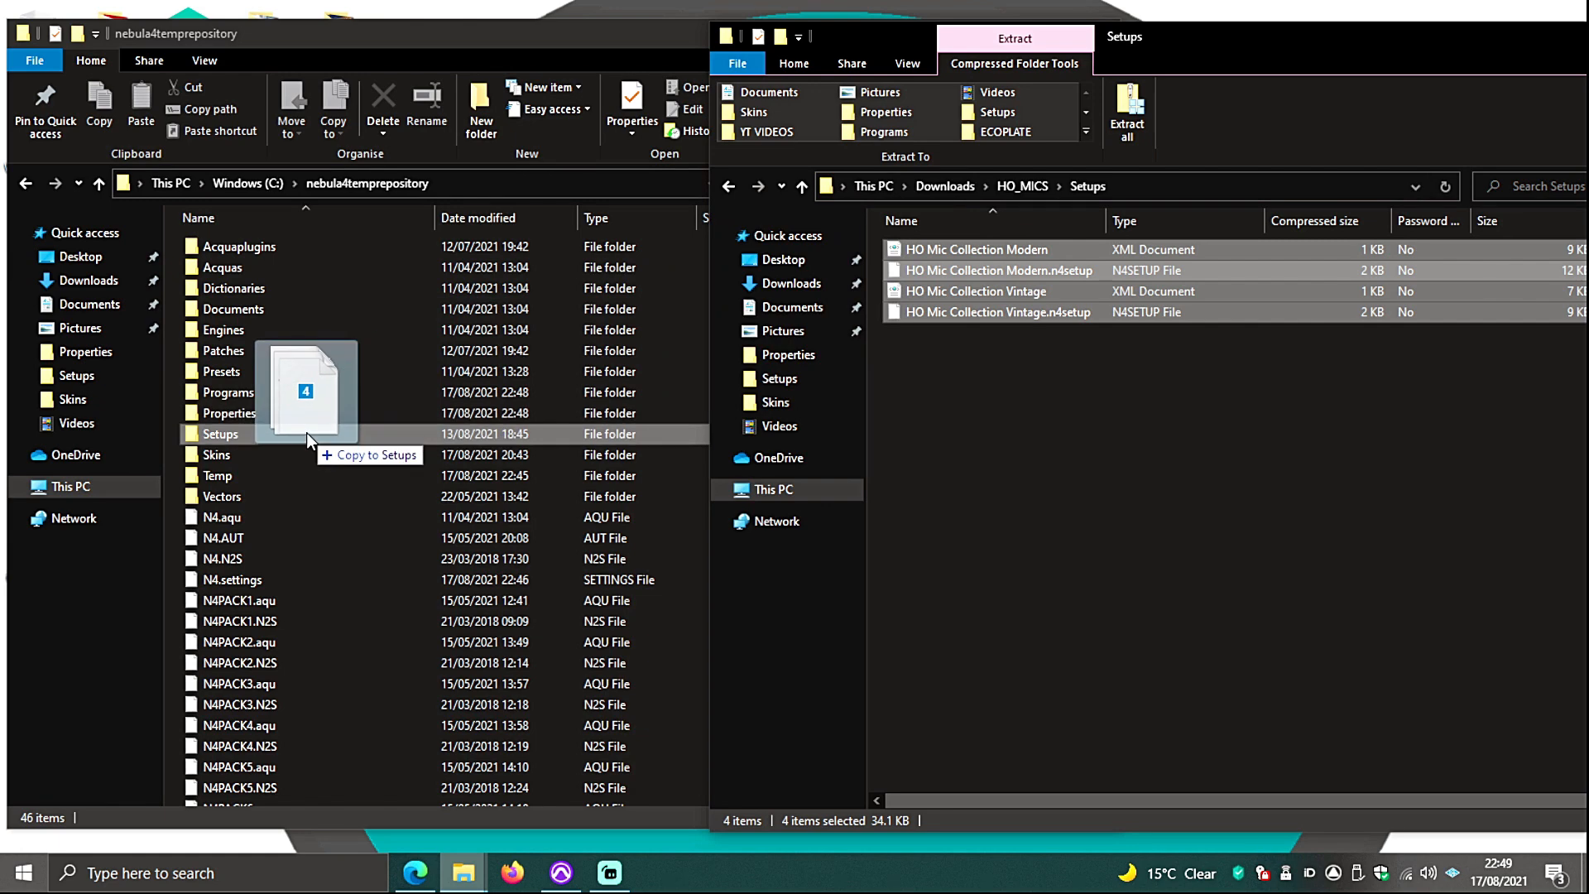
{"action": "left_click", "coordinate": [1022, 187]}
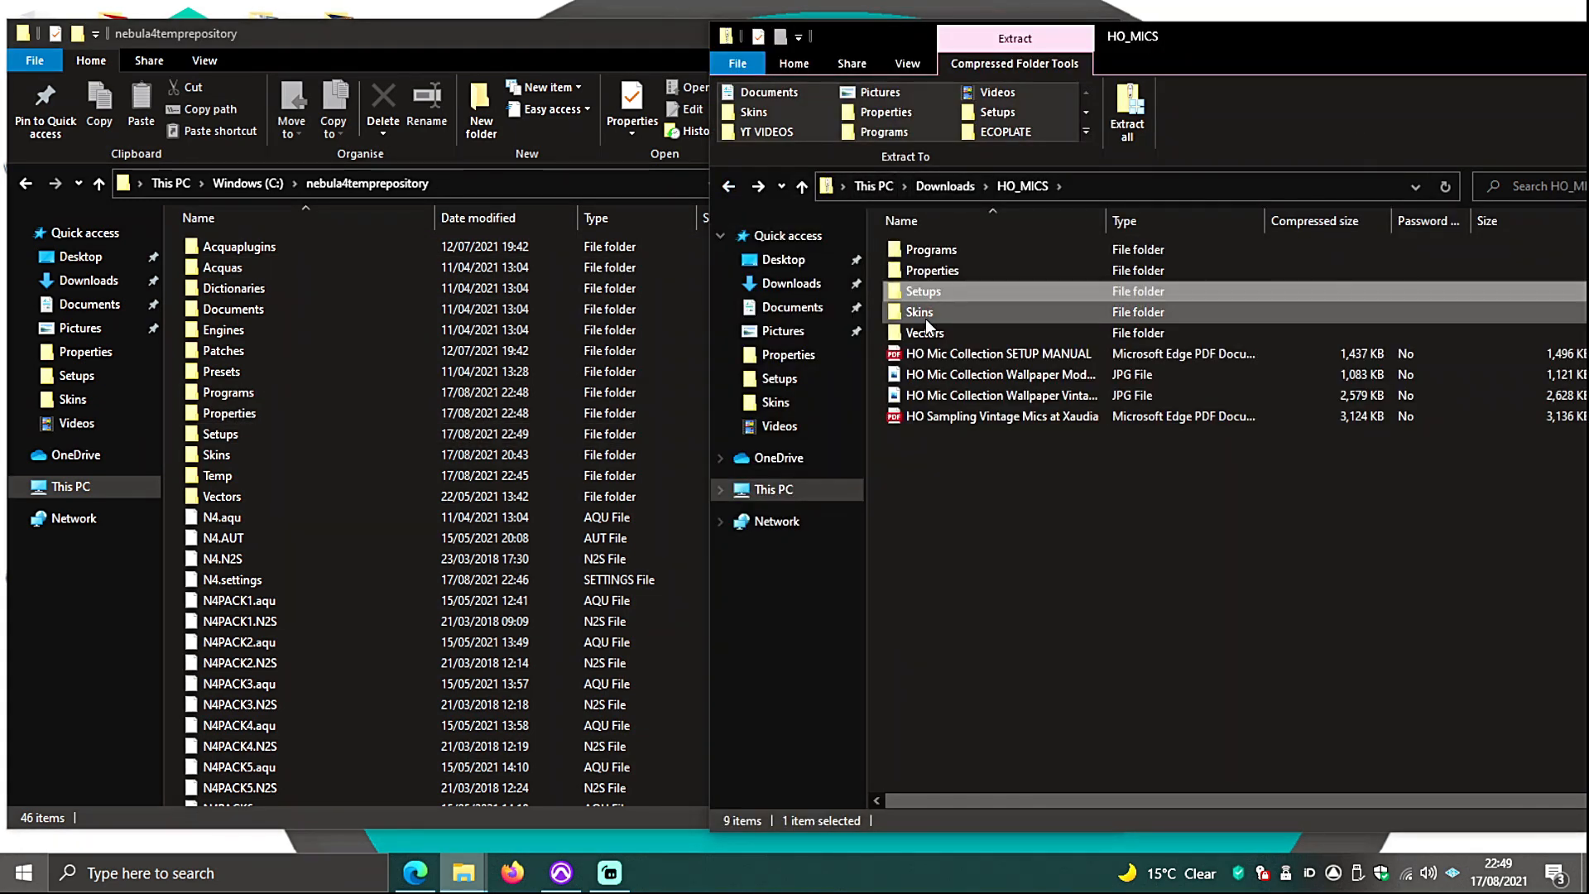
{"action": "double_click", "coordinate": [920, 312]}
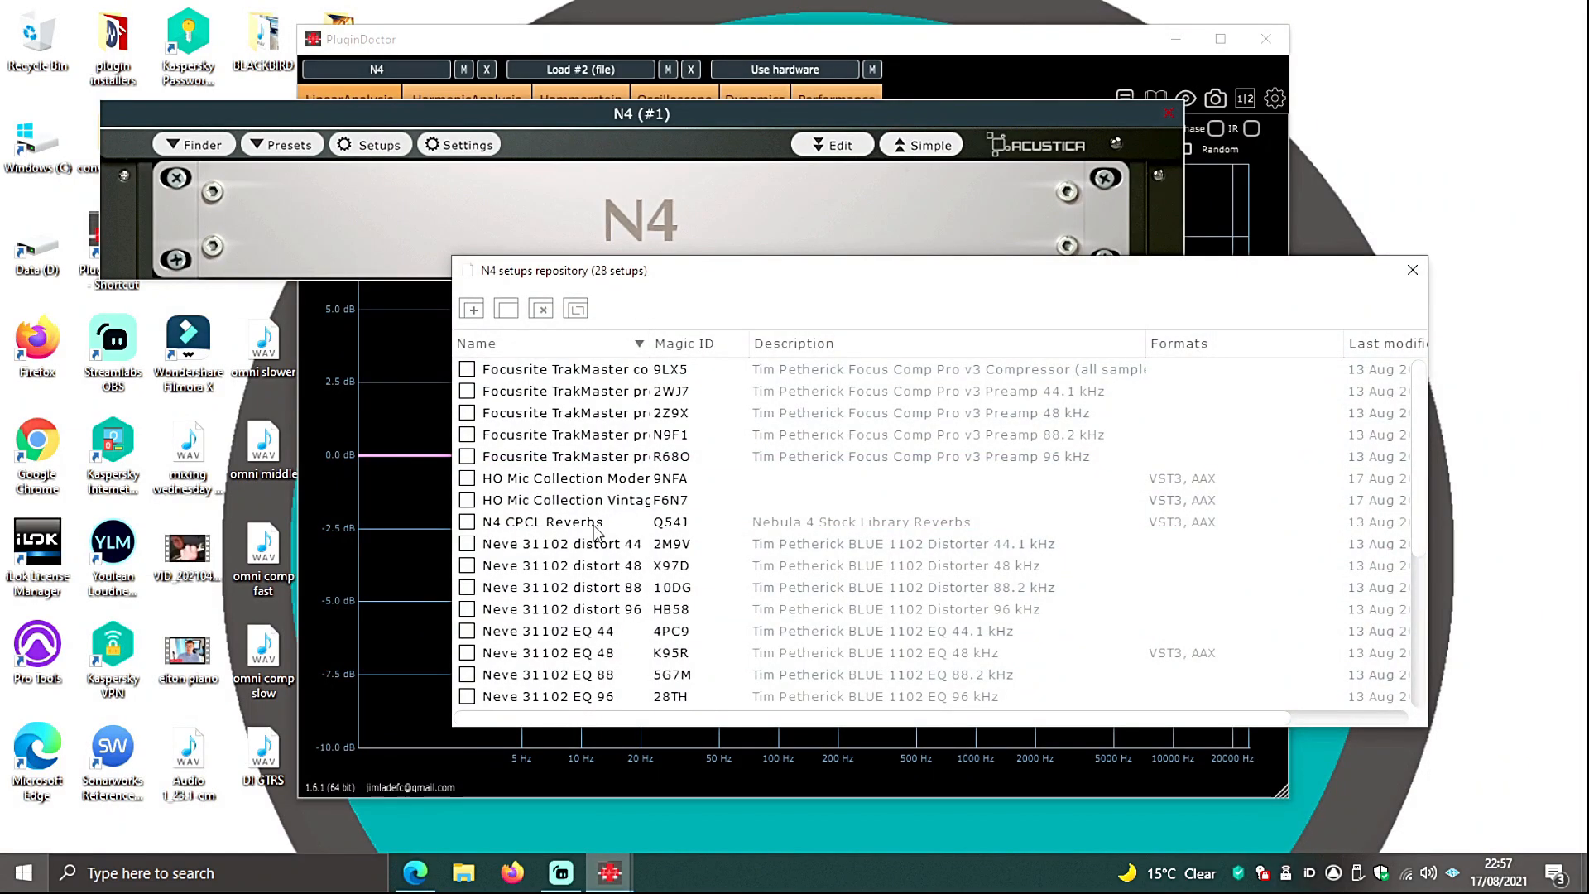
- Open and save the HO Mic Collection Vintage setup from the repository list
{"action": "double_click", "coordinate": [575, 479]}
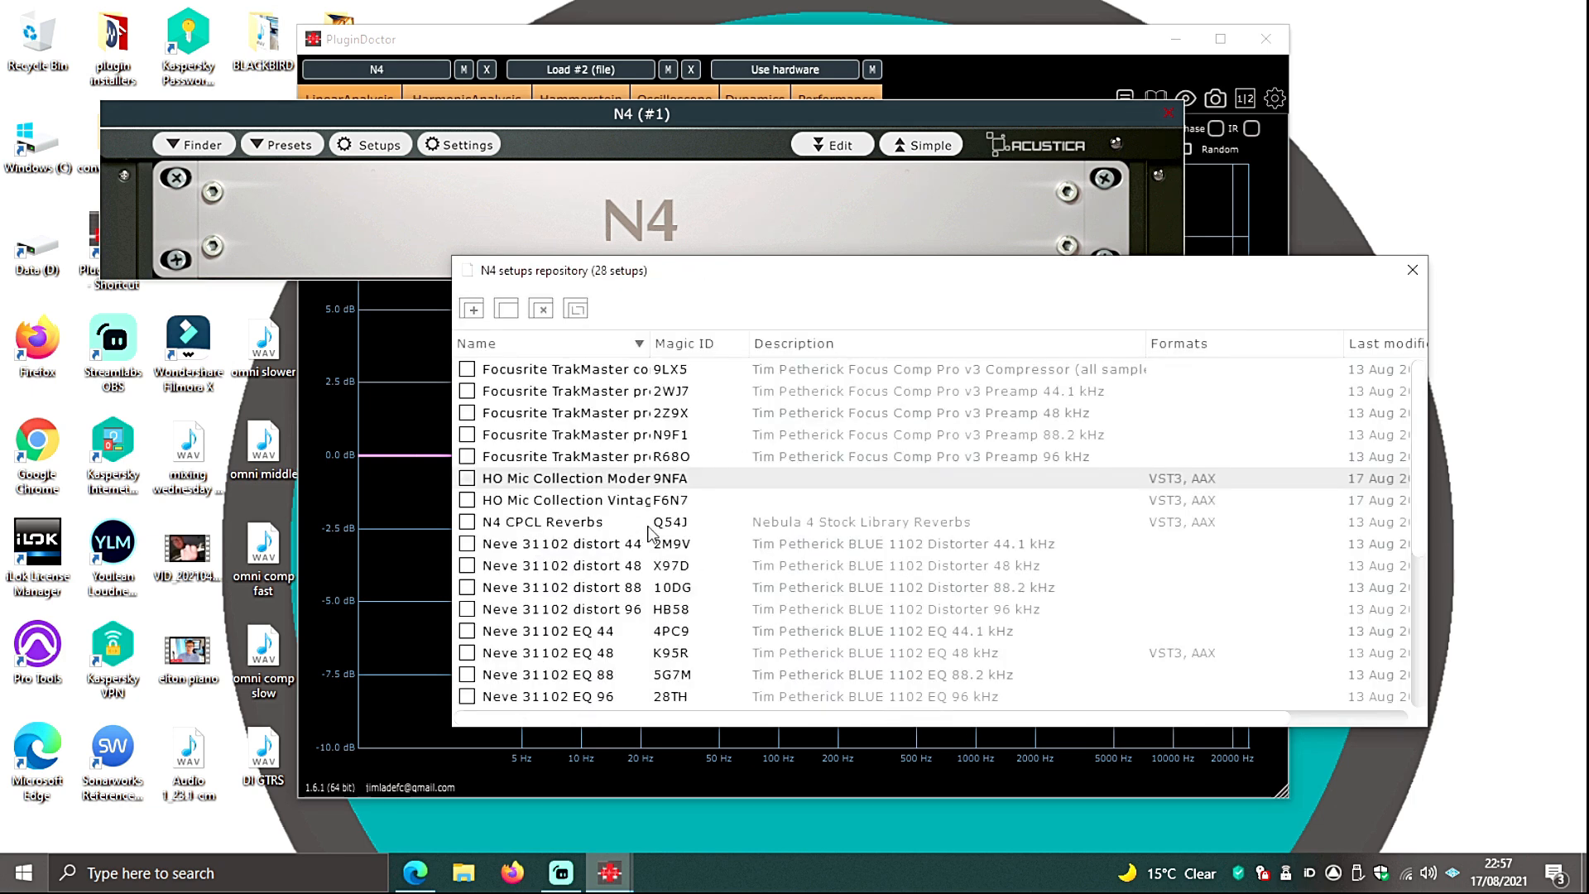
{"action": "double_click", "coordinate": [573, 500]}
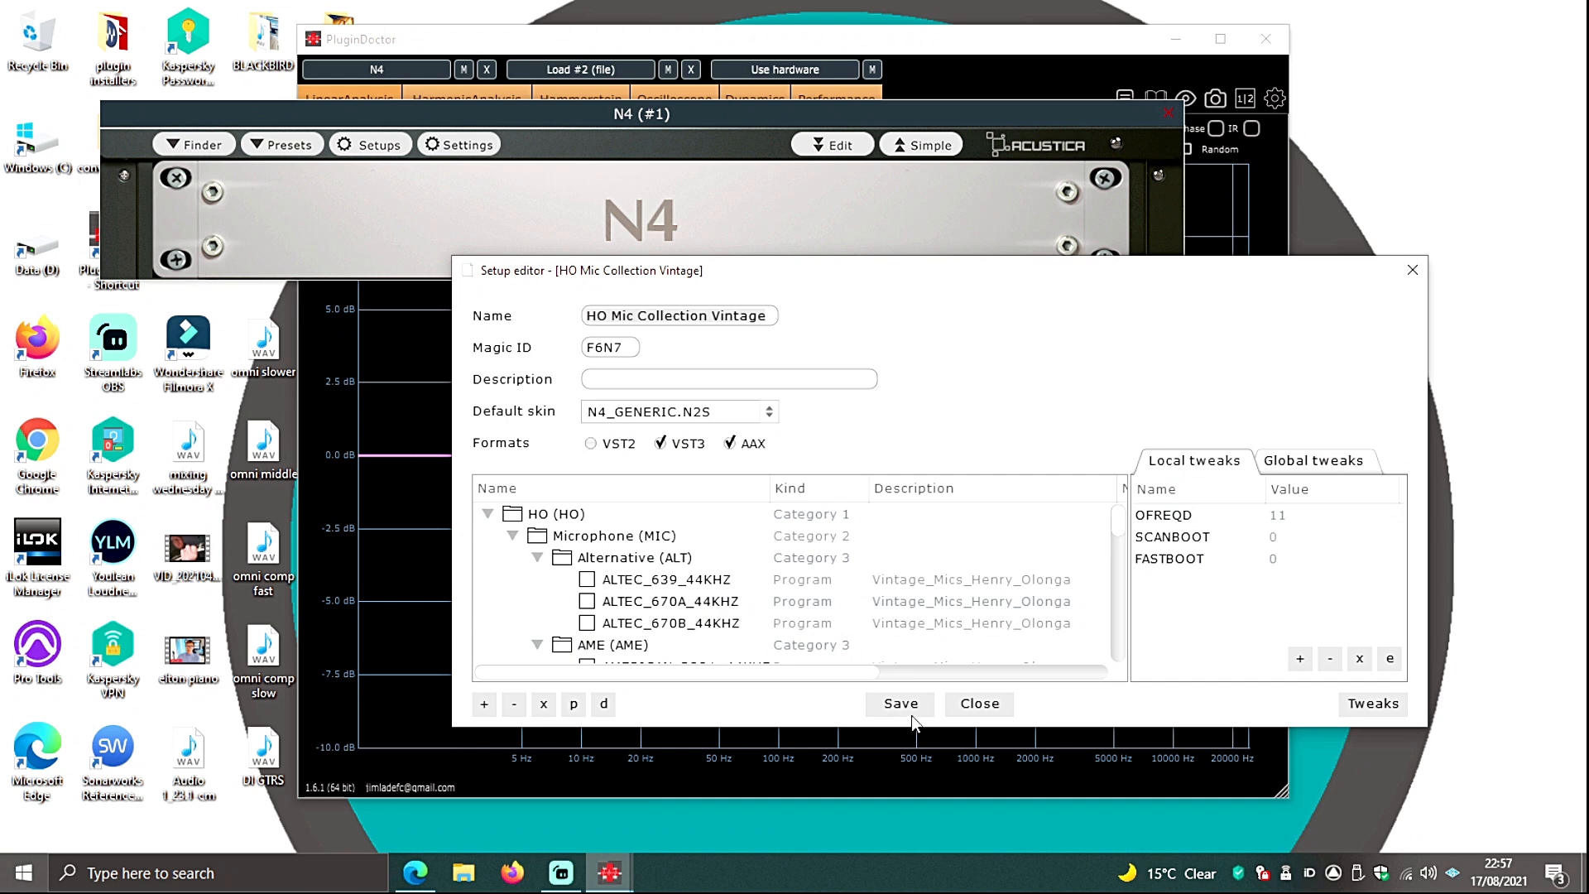
{"action": "left_click", "coordinate": [899, 704]}
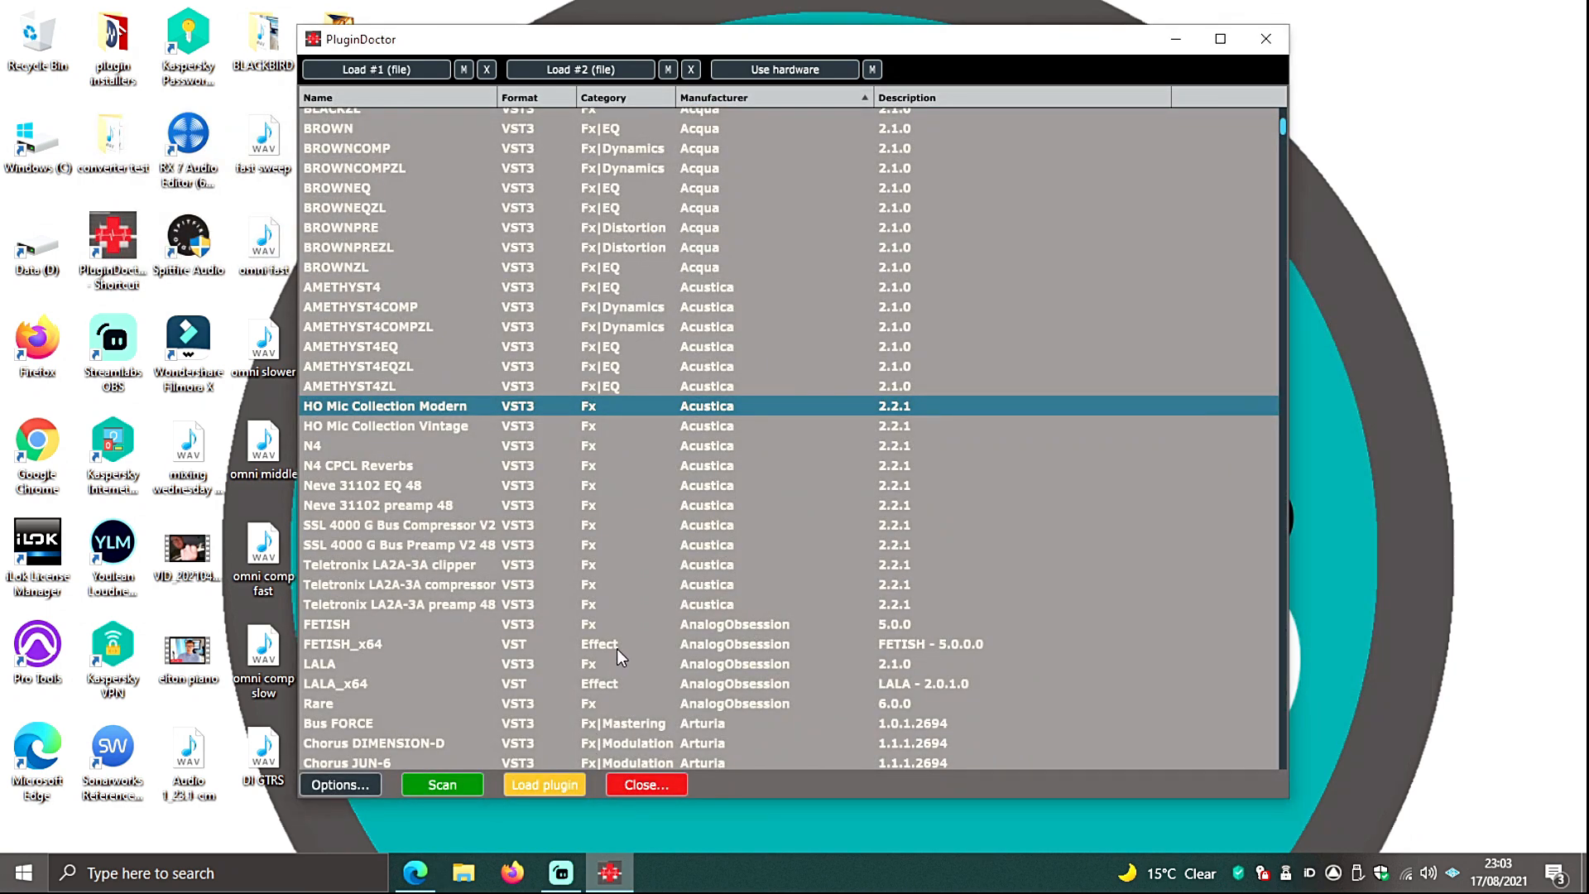
- Load HO Mic Collection Modern and select the C12 Cardioid 2.5 cm, then 5 cm mic
{"action": "left_click", "coordinate": [544, 783]}
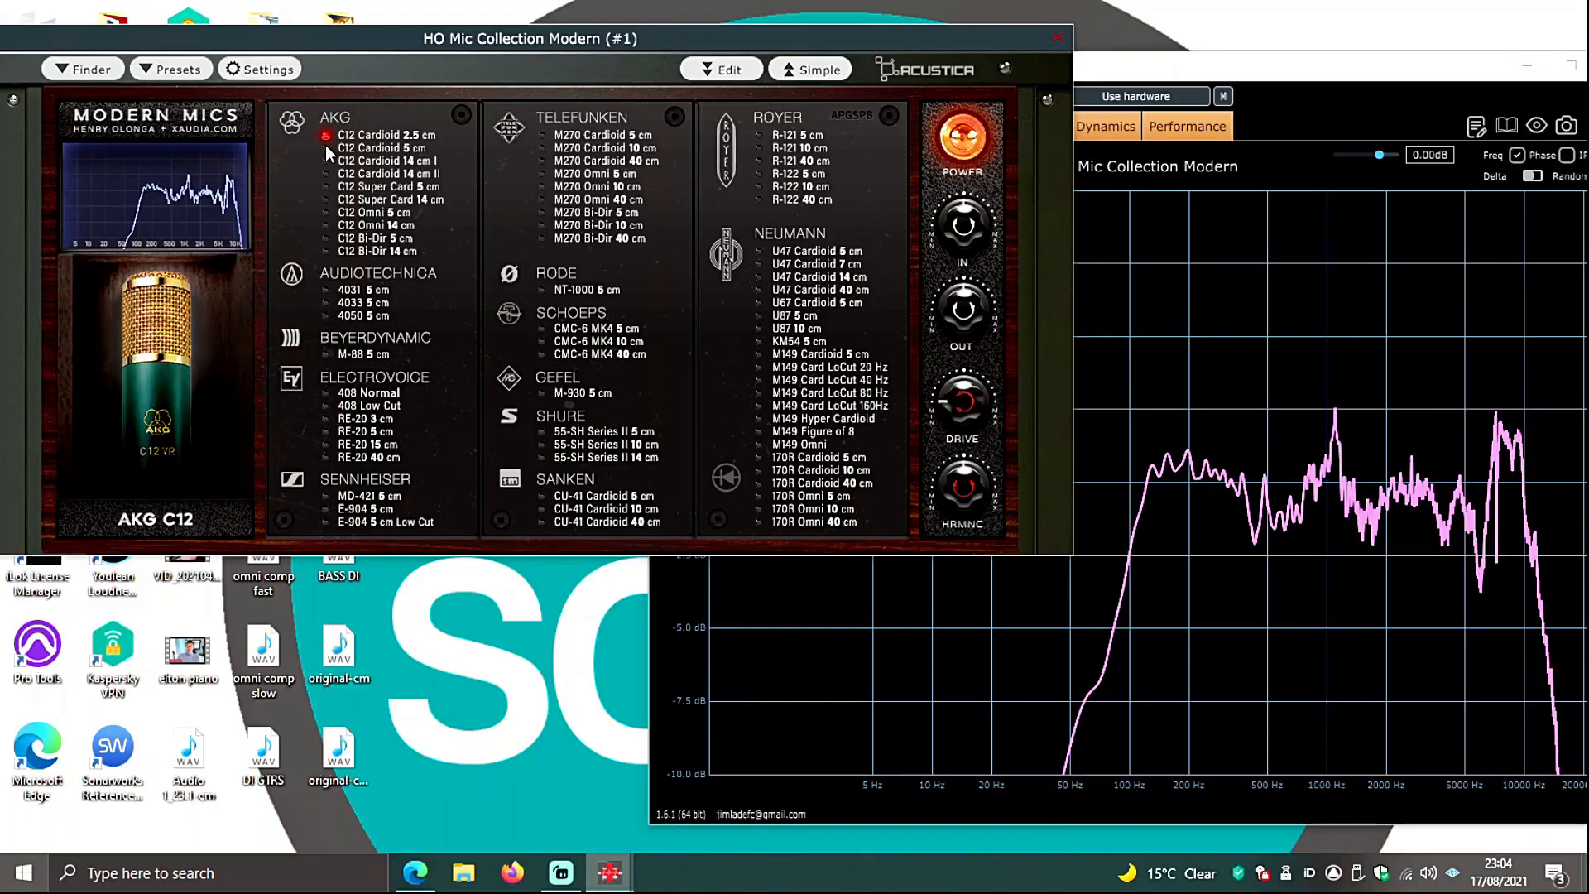
{"action": "left_click", "coordinate": [324, 150]}
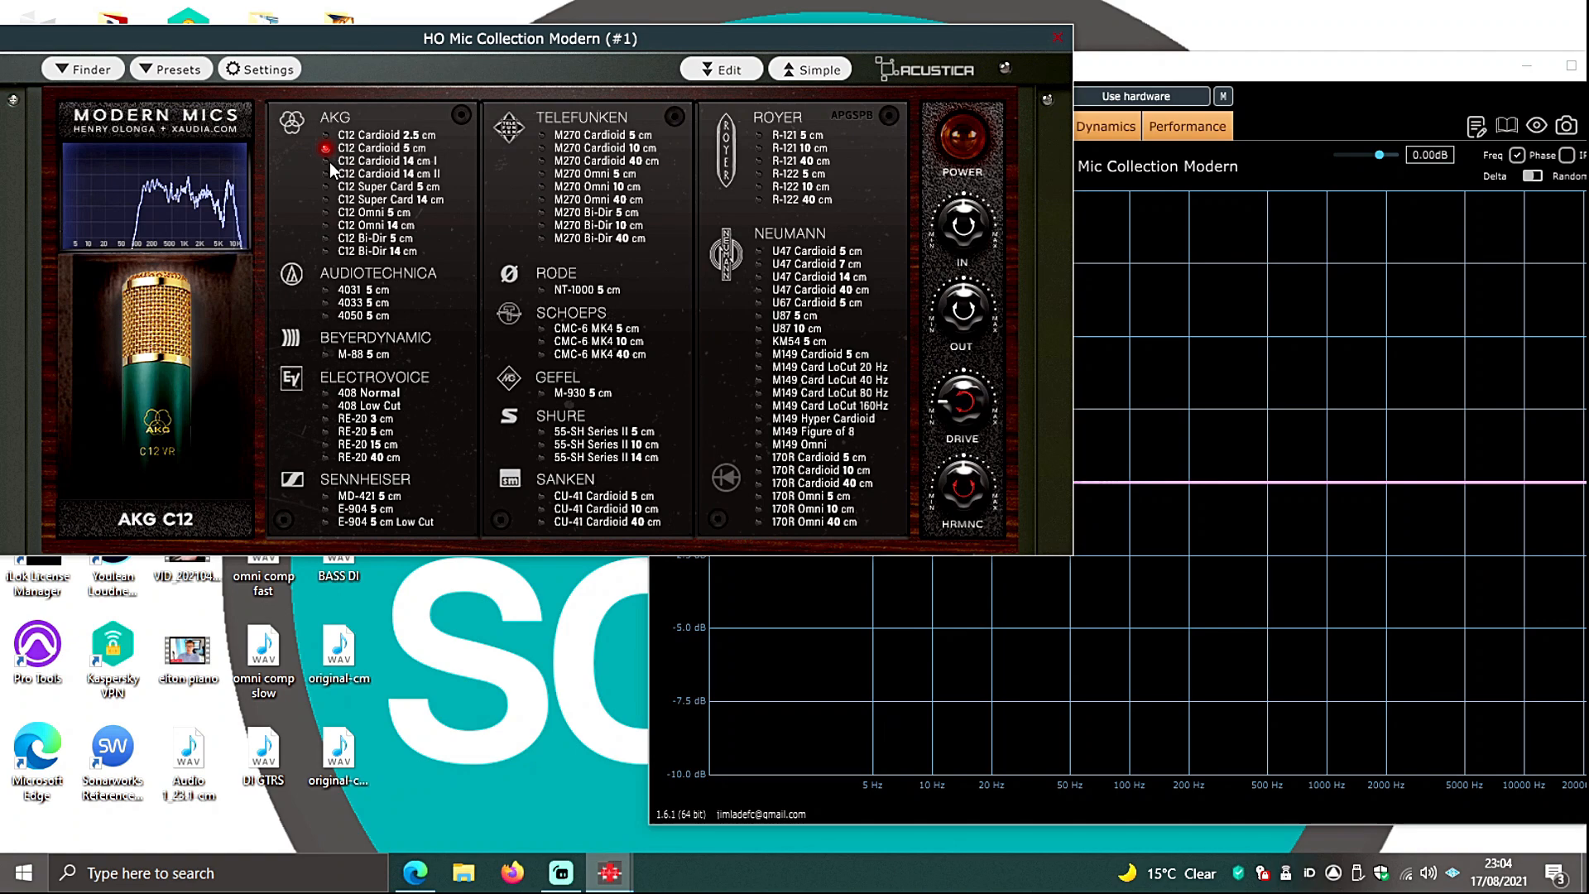
{"action": "left_click", "coordinate": [961, 137]}
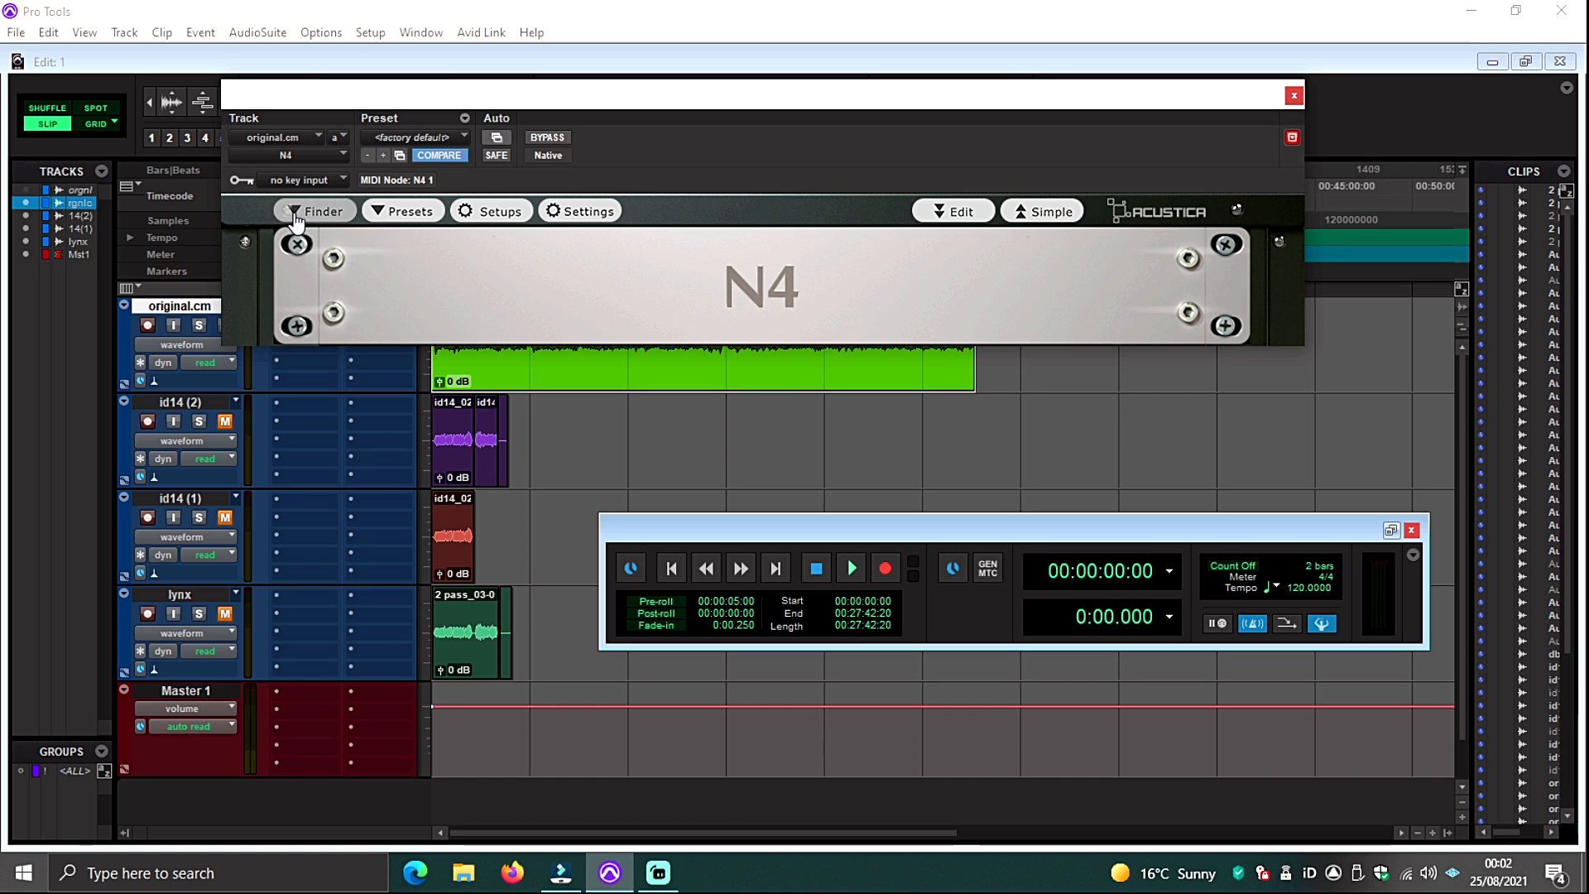
- Browse N4's Reverb and Spring reverb programs in Finder, then close the N4 window
{"action": "left_click", "coordinate": [314, 210]}
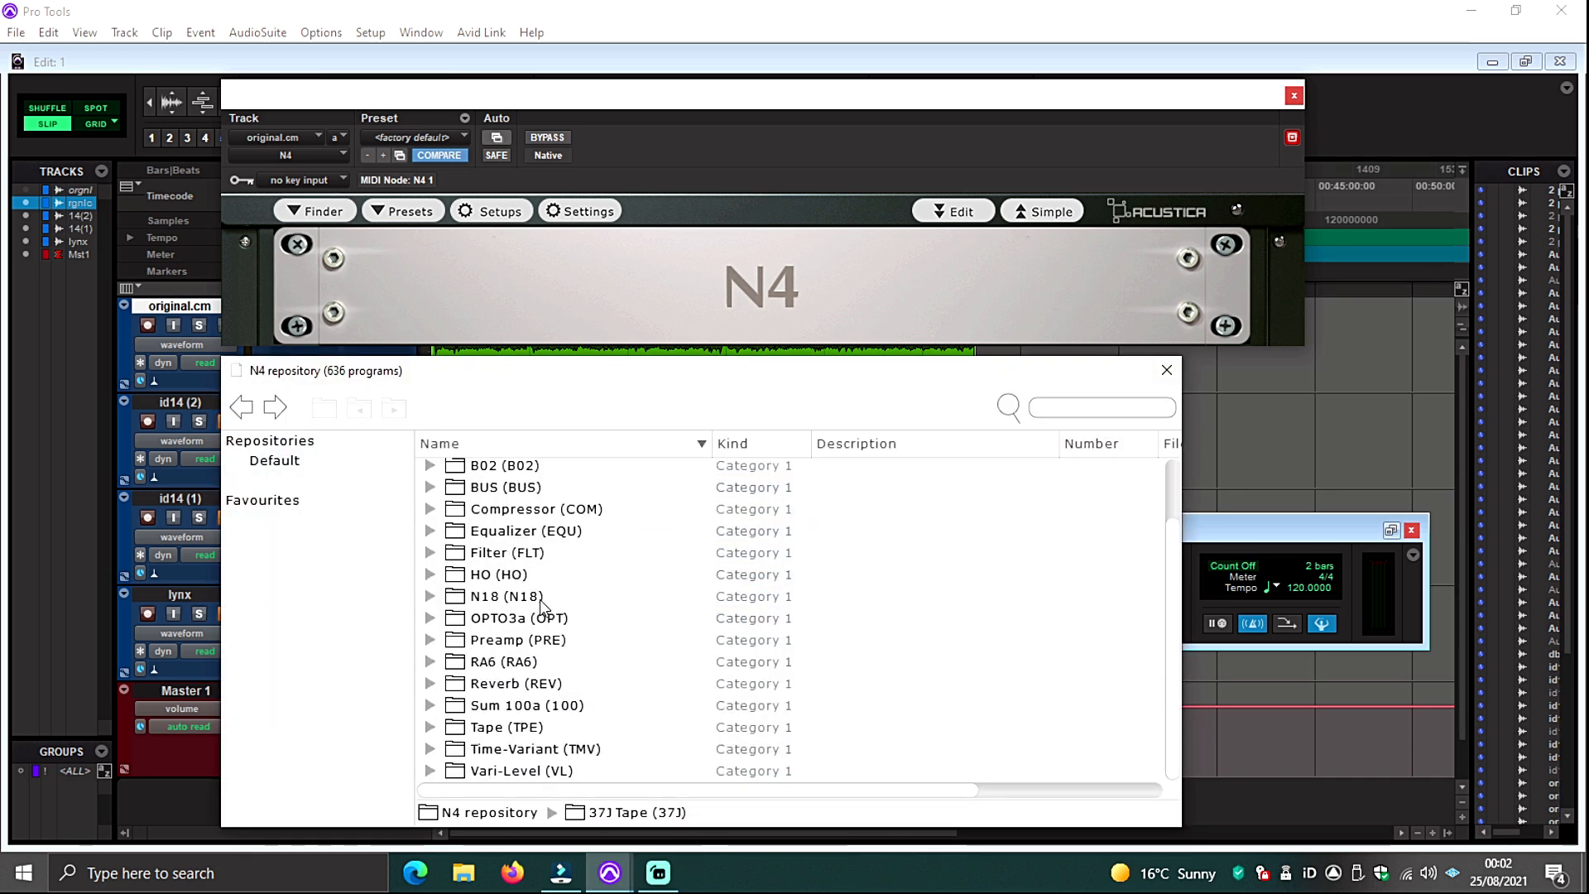
{"action": "left_click", "coordinate": [431, 683]}
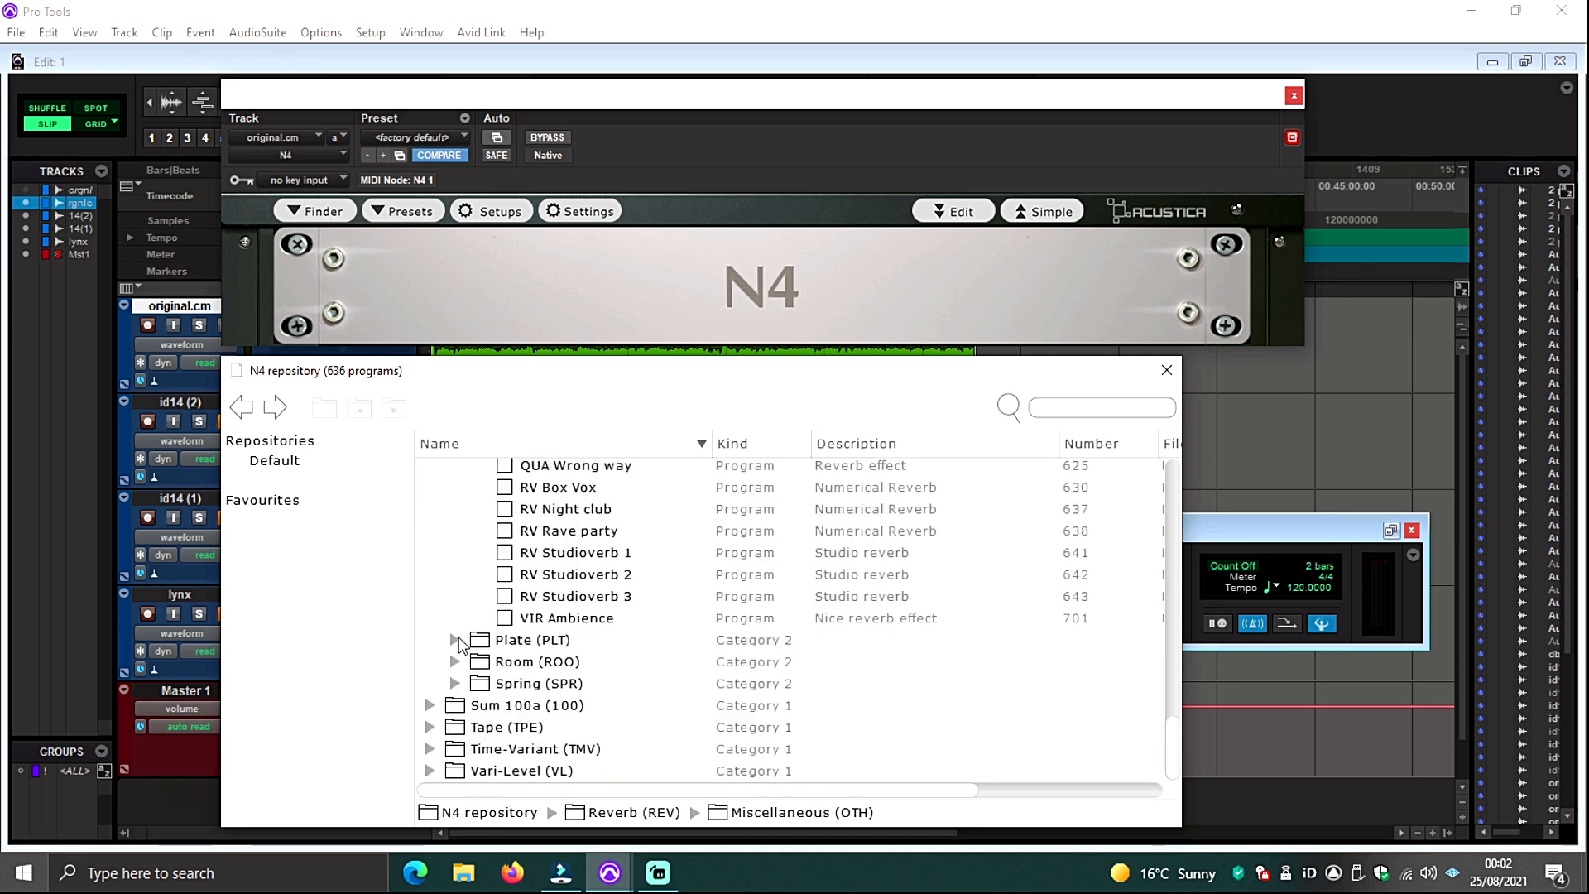
{"action": "left_click", "coordinate": [454, 640]}
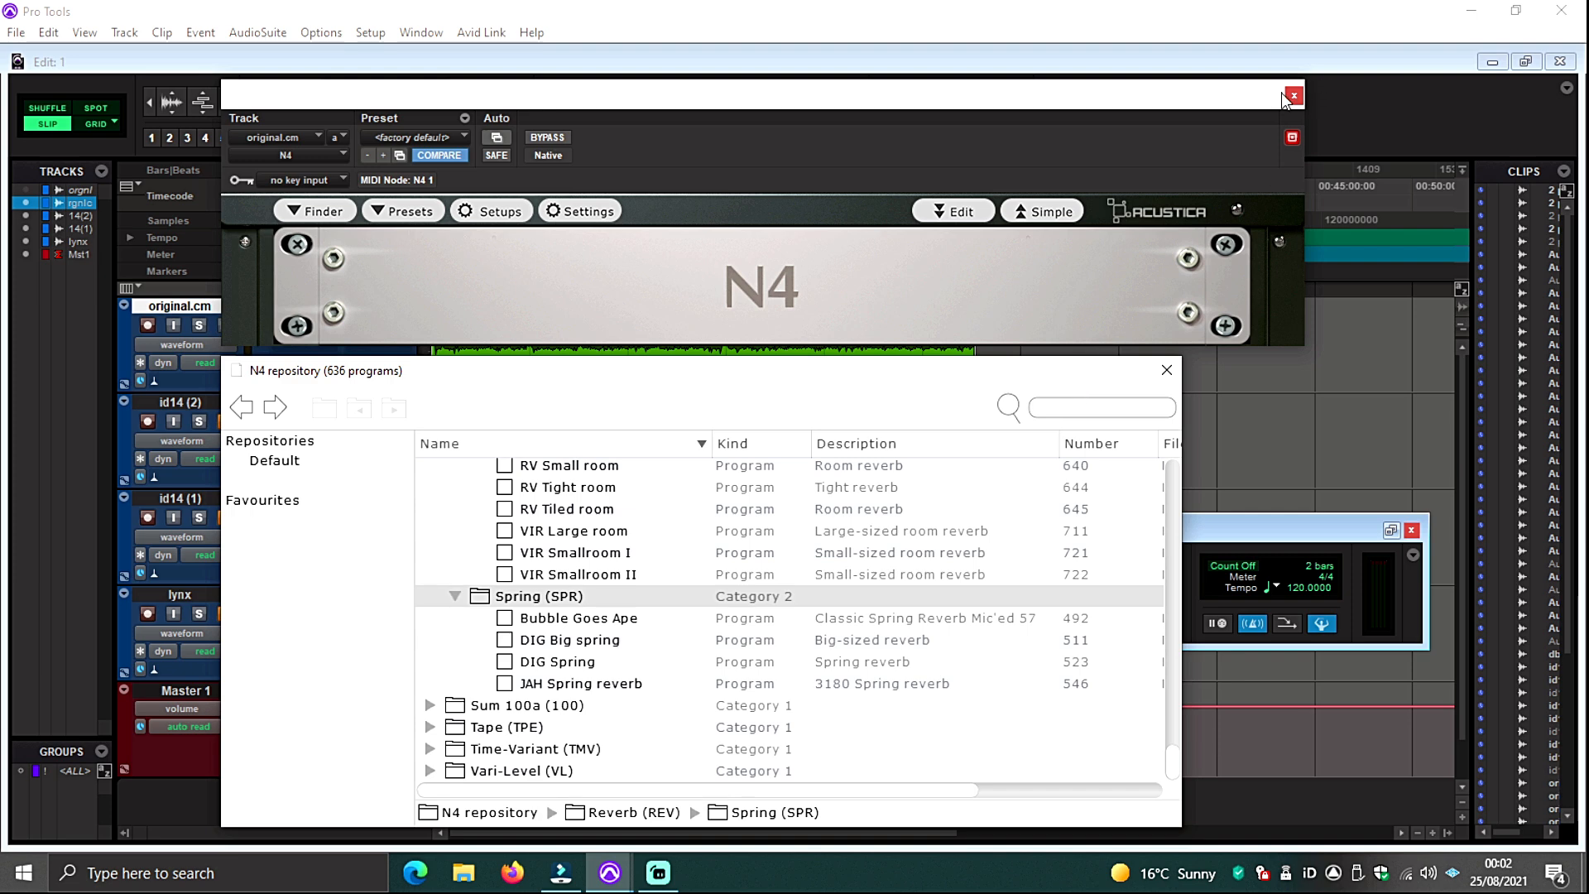
{"action": "left_click", "coordinate": [1292, 96]}
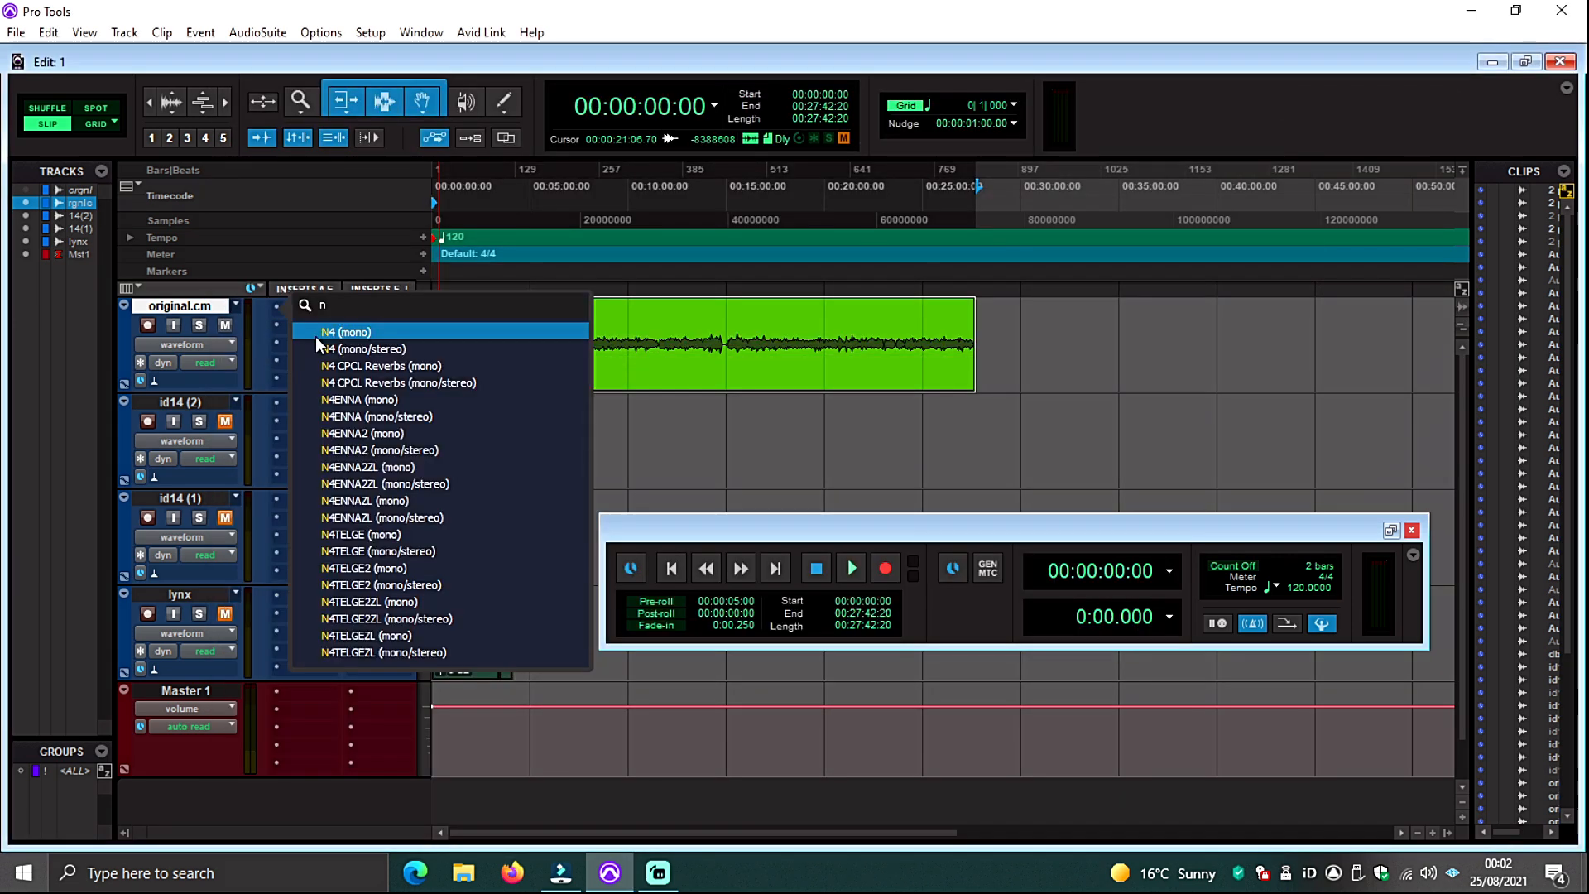
- Search the Pro Tools insert list for "n4"
{"action": "type", "text": "4"}
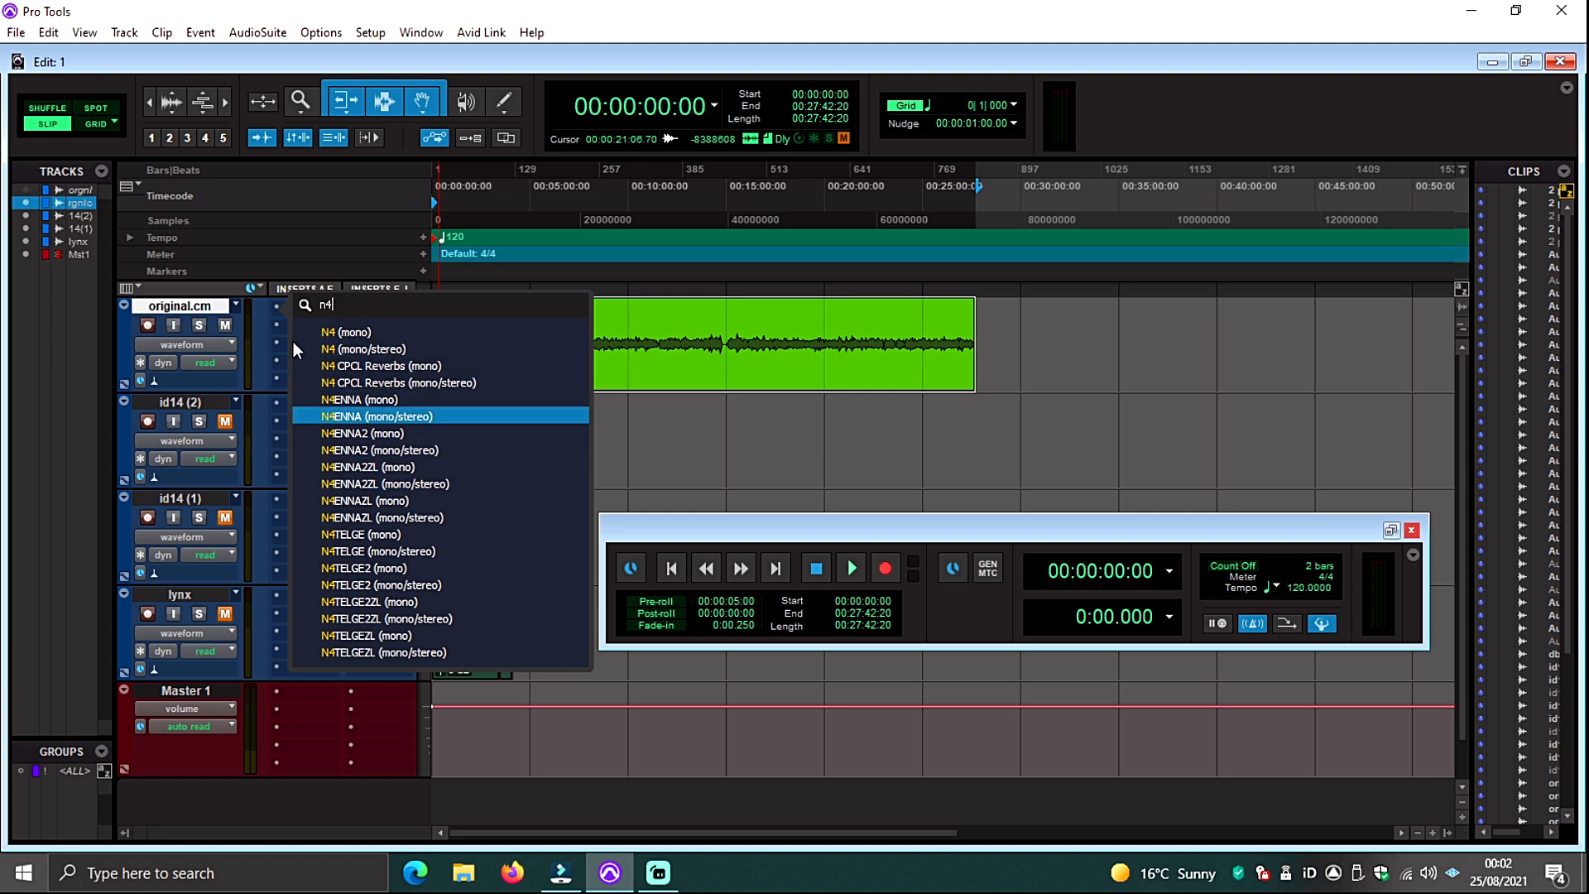
{"action": "mouse_move", "coordinate": [392, 366]}
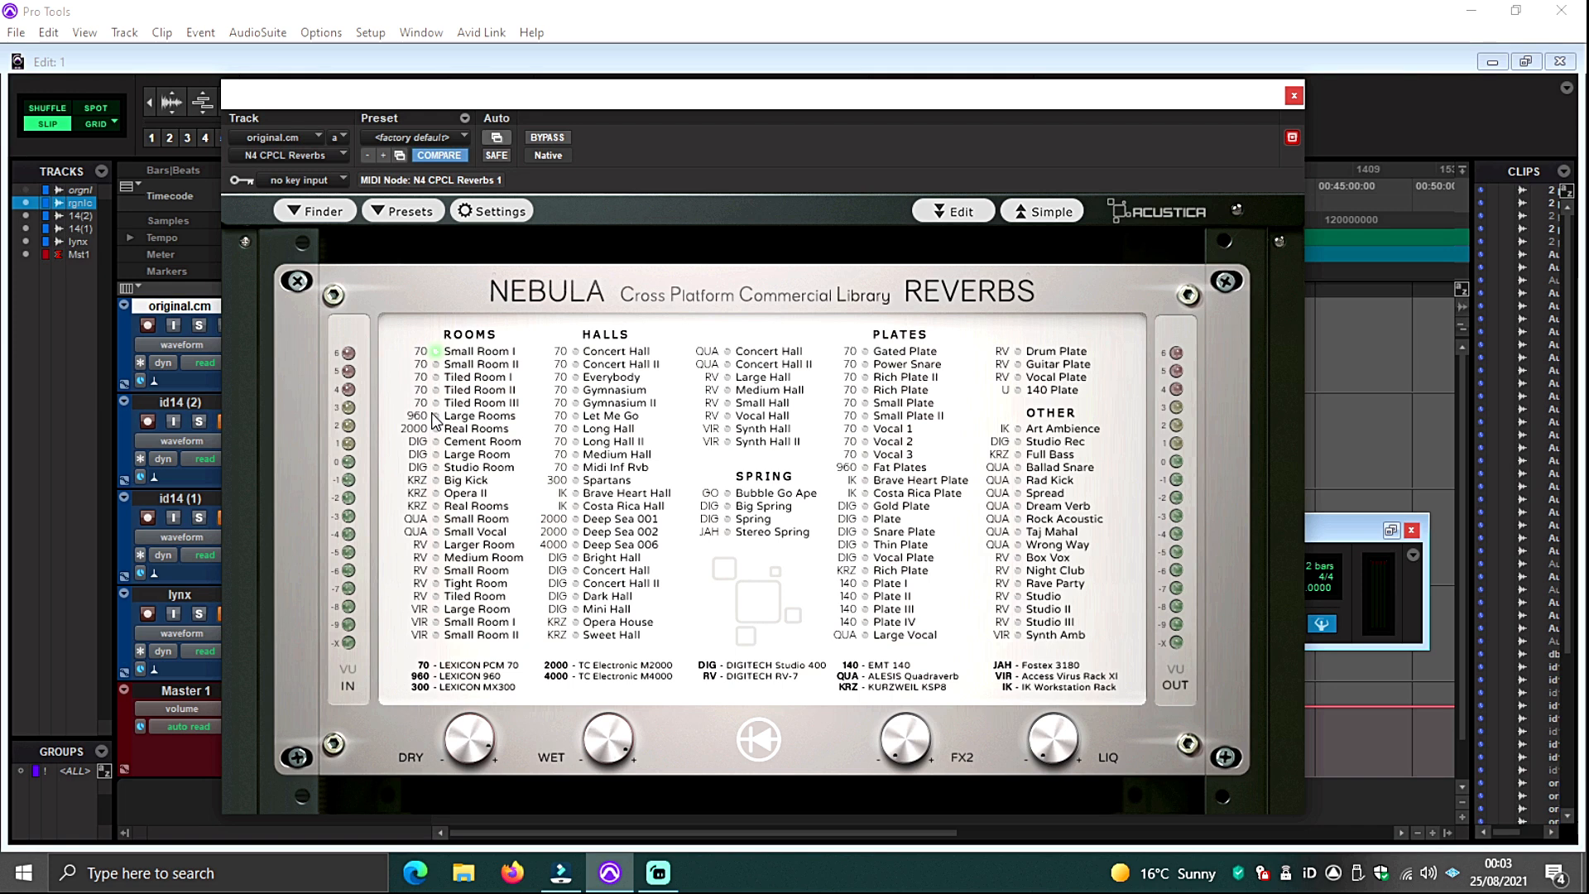
{"action": "mouse_move", "coordinate": [727, 639]}
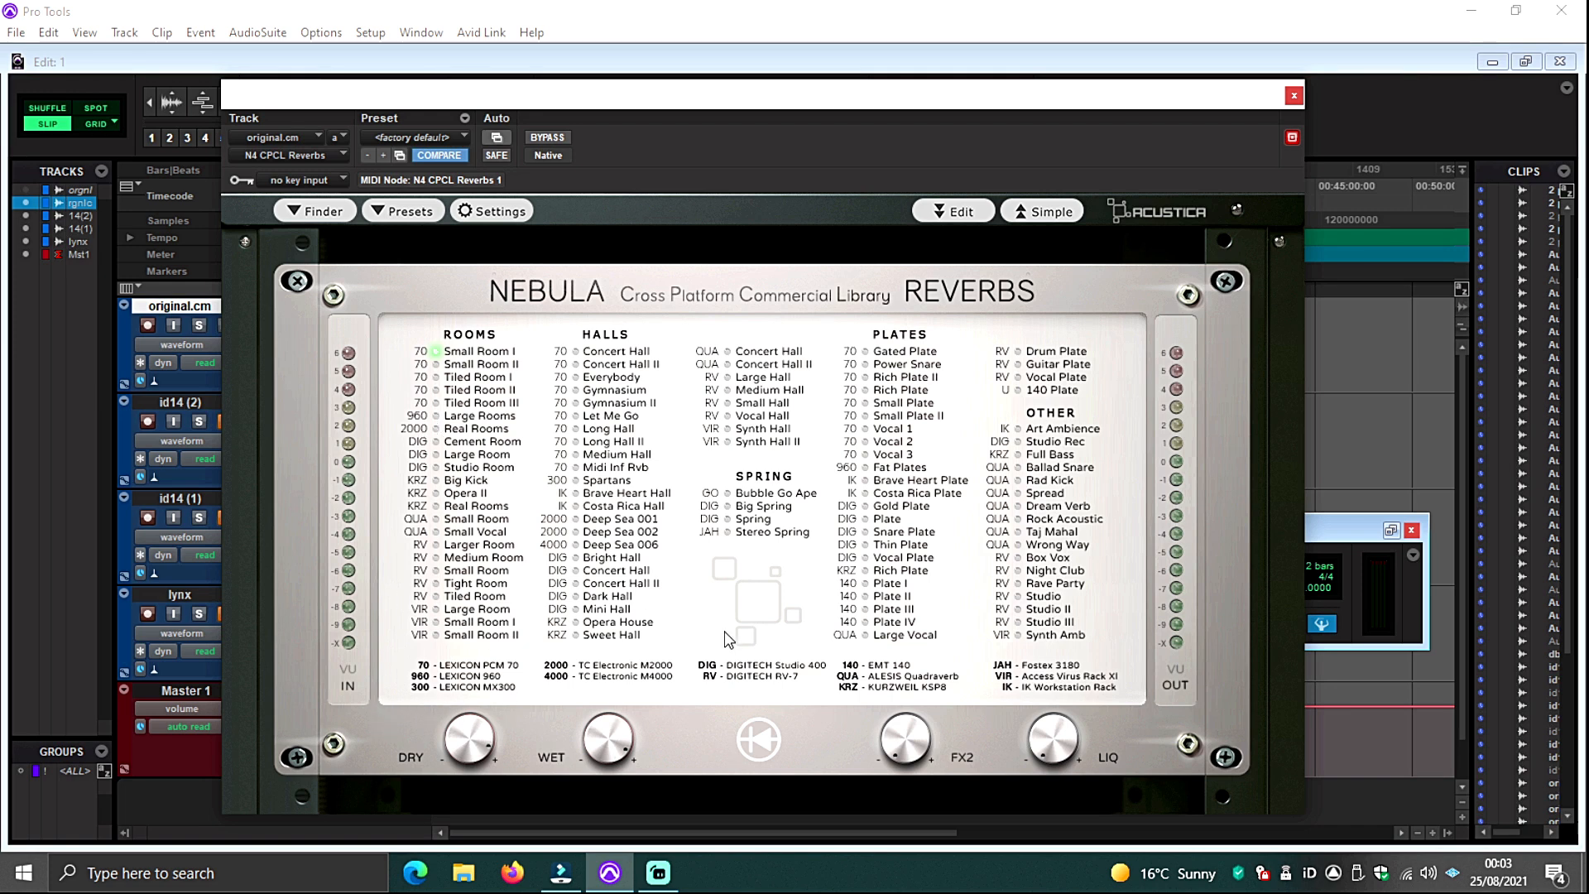
{"action": "mouse_move", "coordinate": [348, 498]}
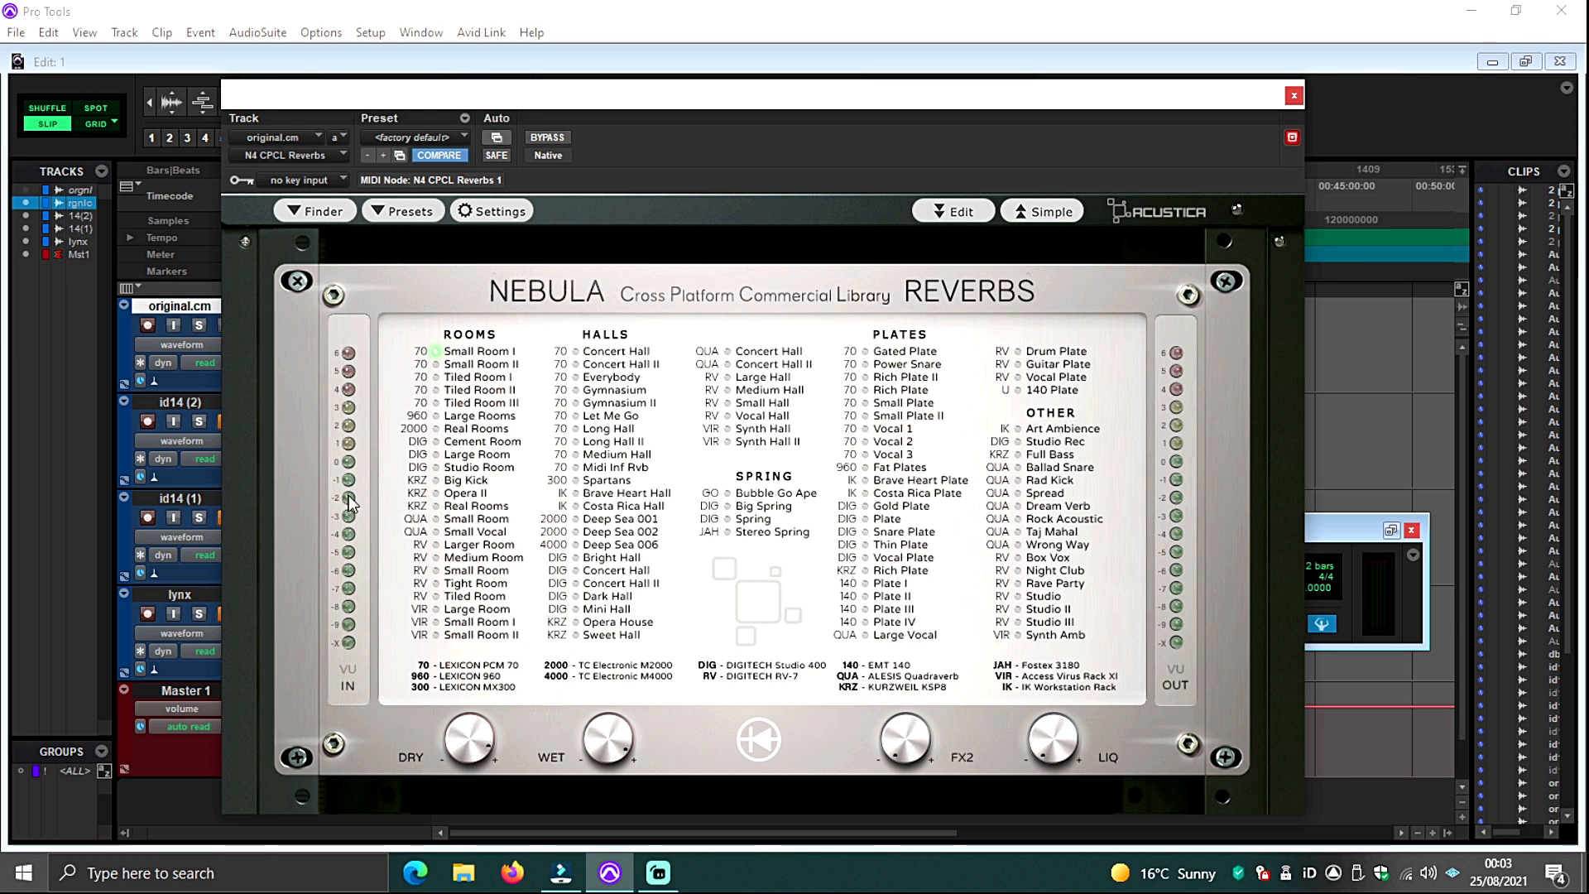